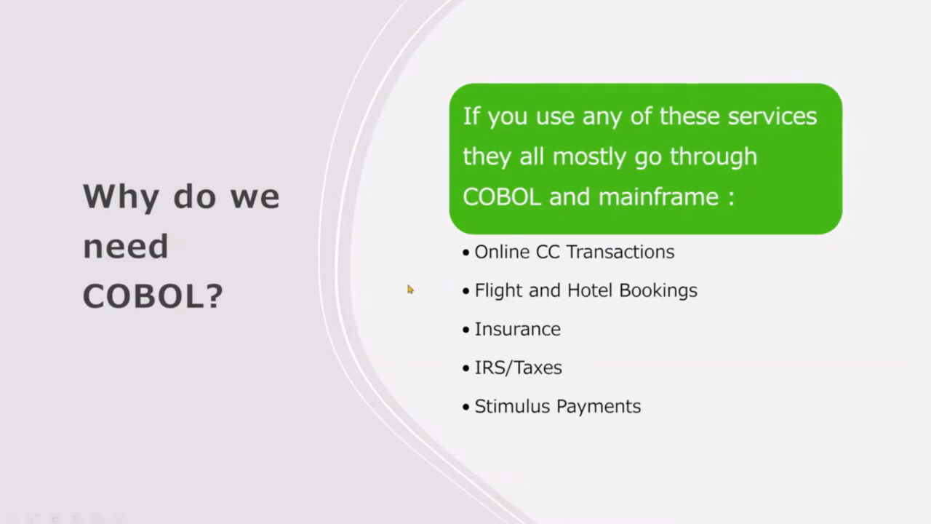
mouse_move(254, 389)
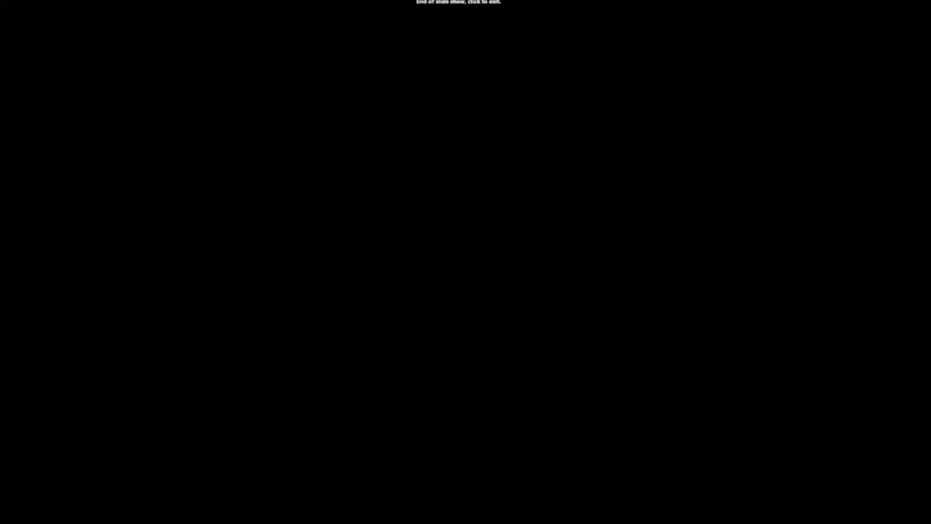
Step: Exit the finished slideshow to return to Net Express
left_click(465, 262)
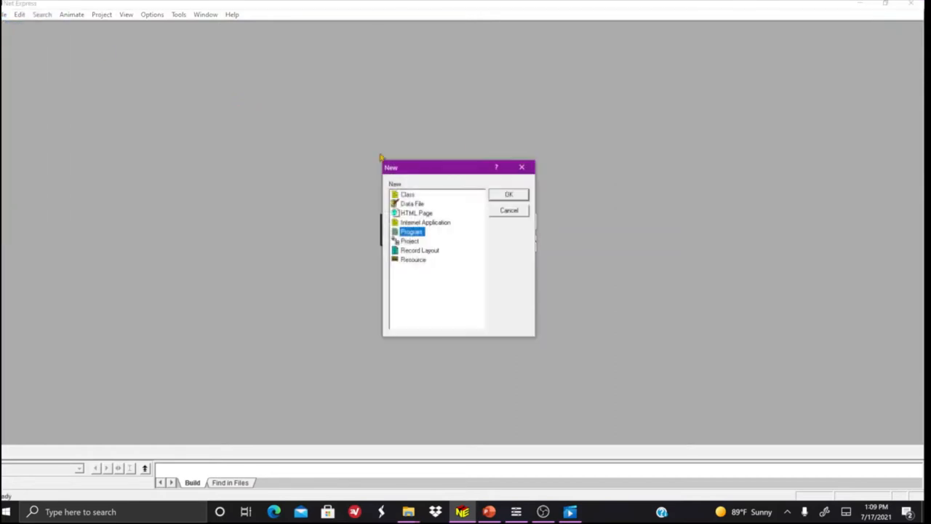
Step: Confirm the New dialog to create blank Program1 and maximize its editor window
left_click(509, 195)
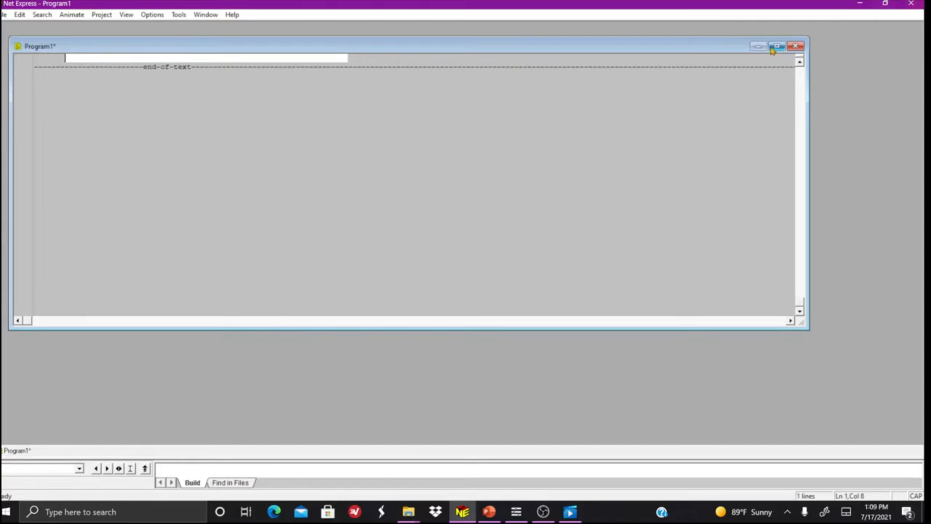
left_click(777, 45)
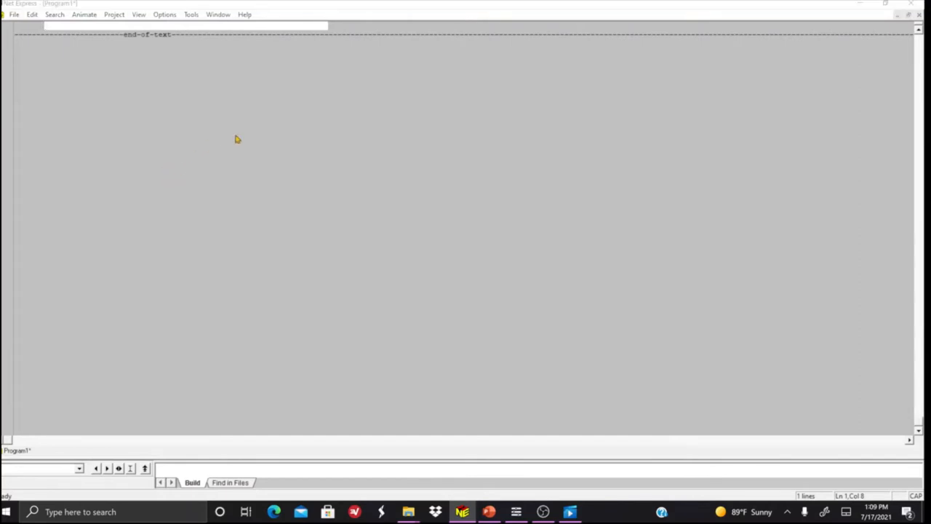
Step: In Save As, navigate to the Desktop sorted by date modified and enter the yt_cbl_code folder
left_click(13, 14)
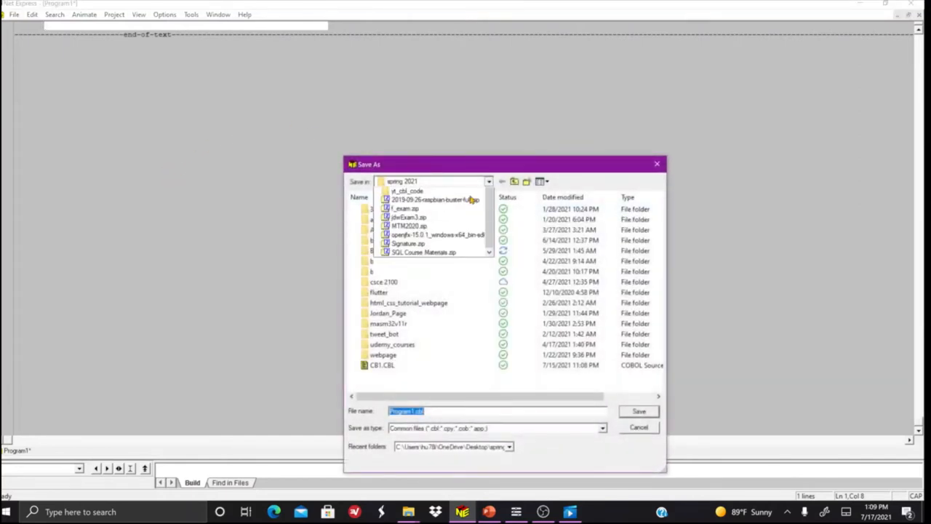
left_click(488, 181)
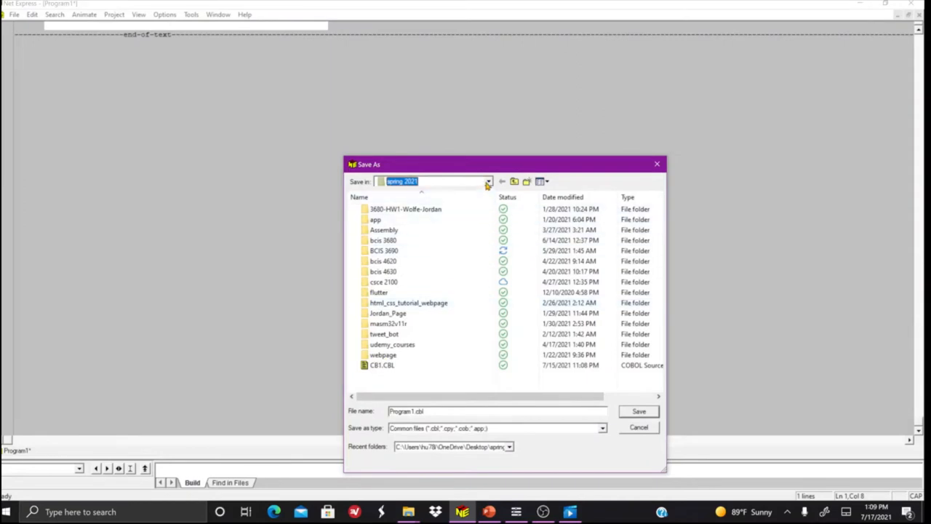
left_click(487, 180)
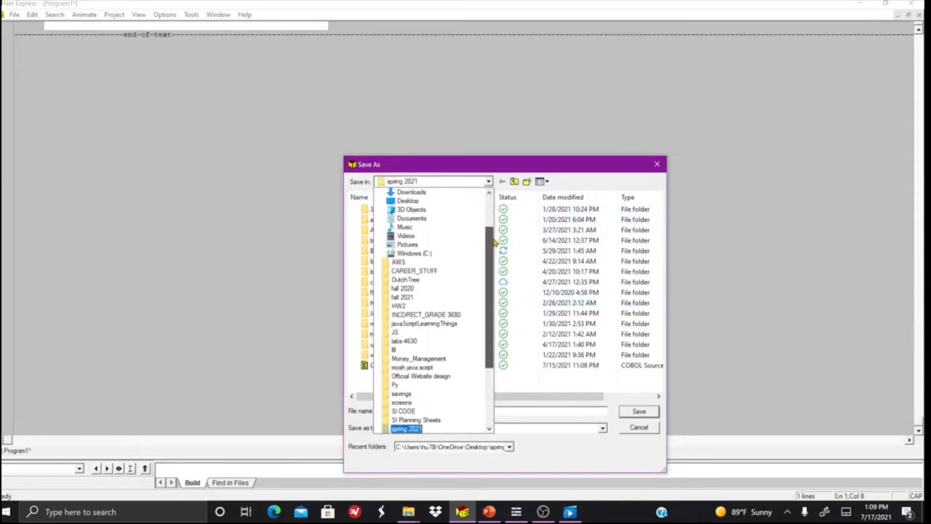
left_click(408, 201)
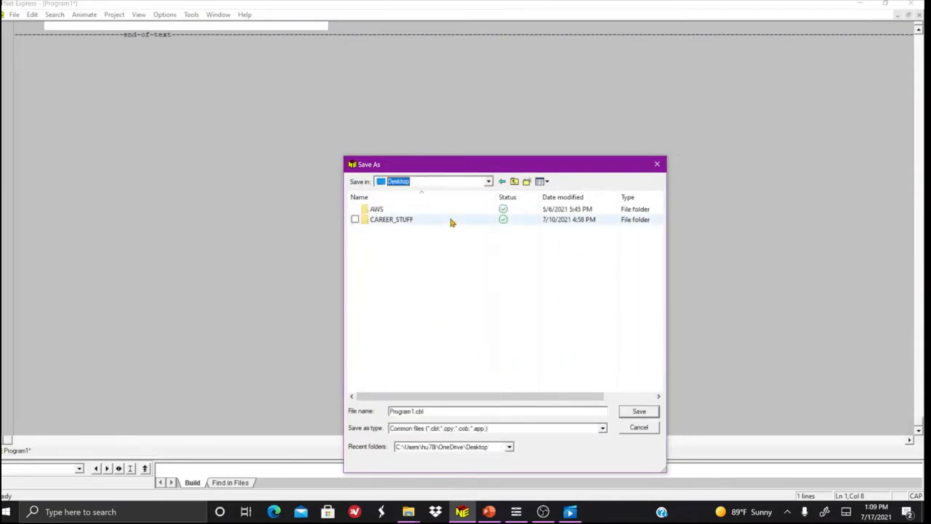
left_click(562, 198)
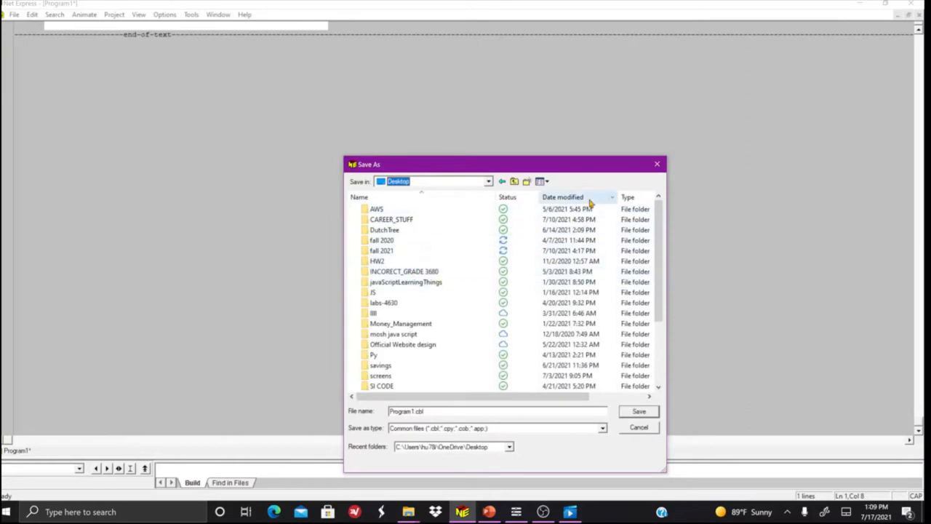
left_click(561, 198)
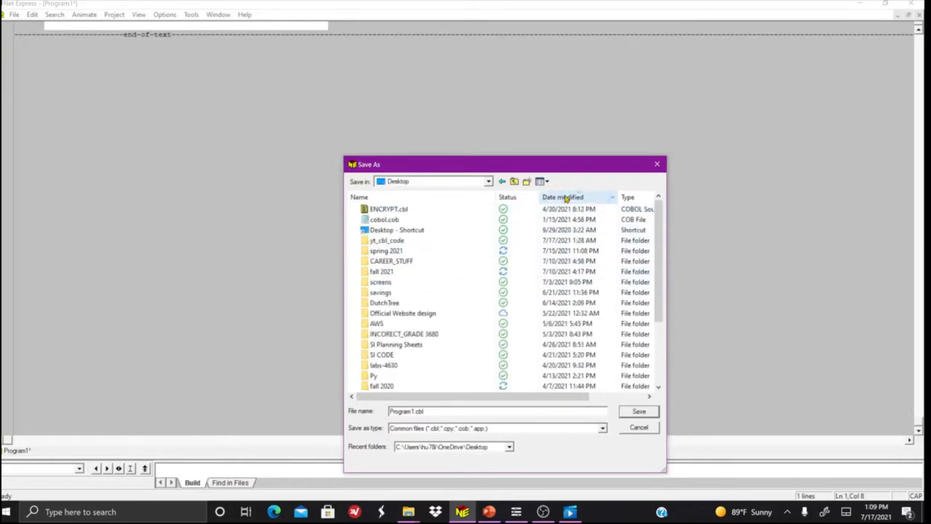
scroll("up", 3)
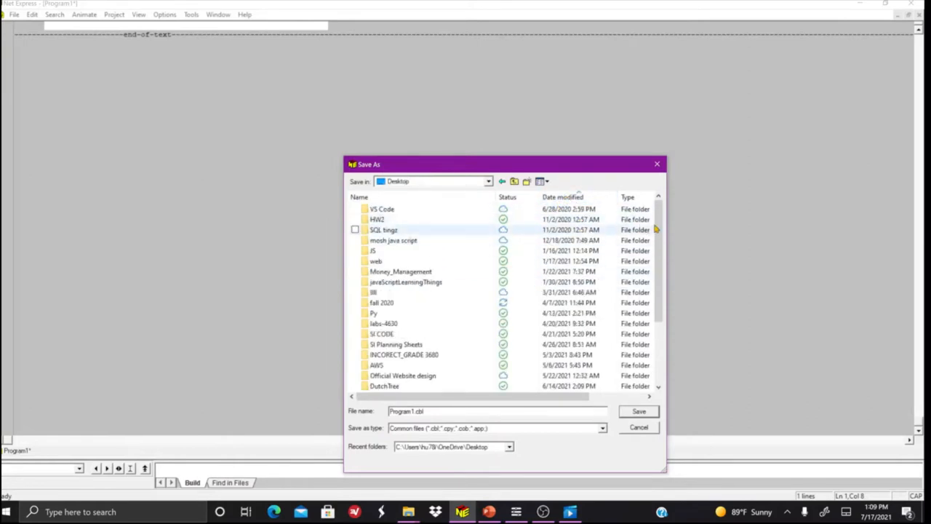
scroll("down", 3)
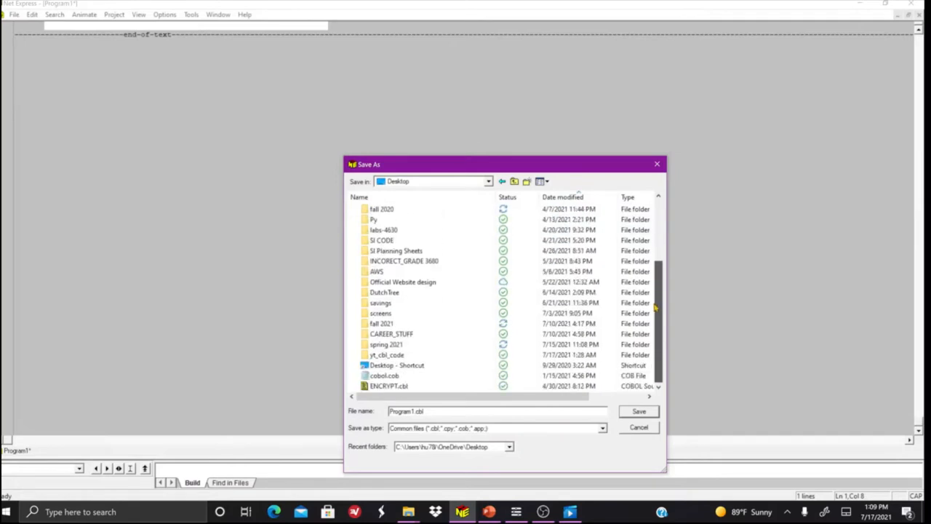
double_click(387, 355)
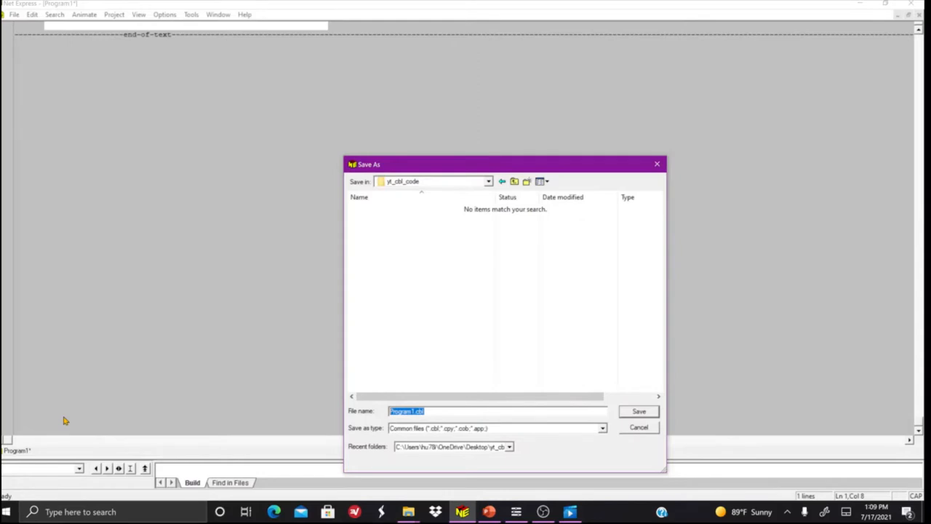
Step: Save the program with the file name TUTORIAL_1
type("TUT")
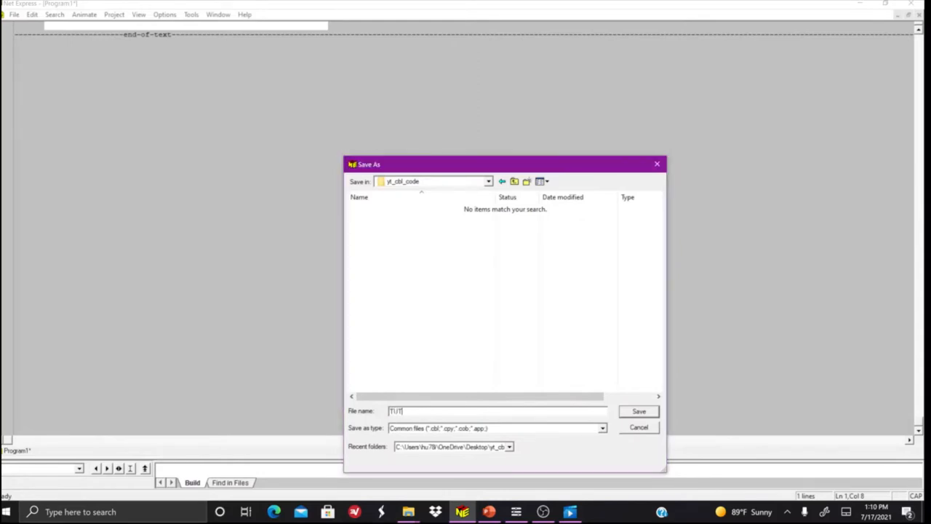
type("ORIAL_1")
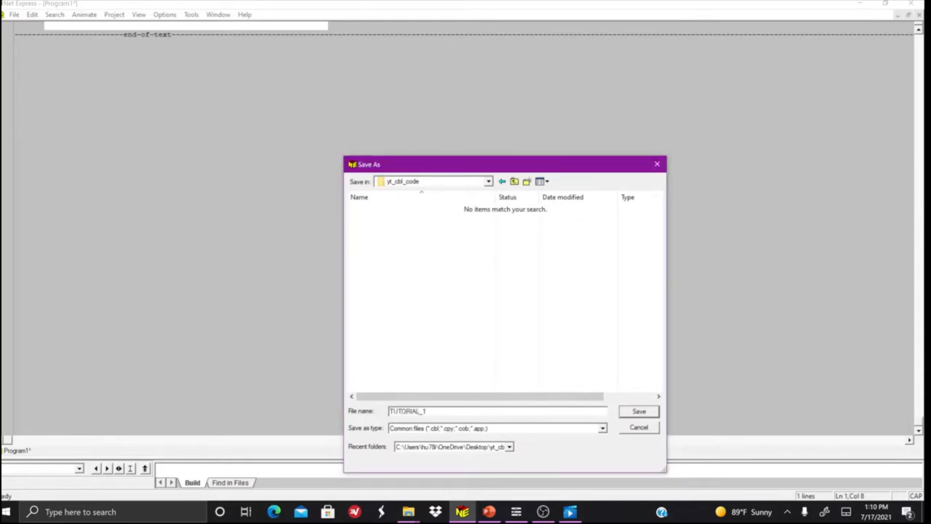
left_click(638, 410)
type("NOT")
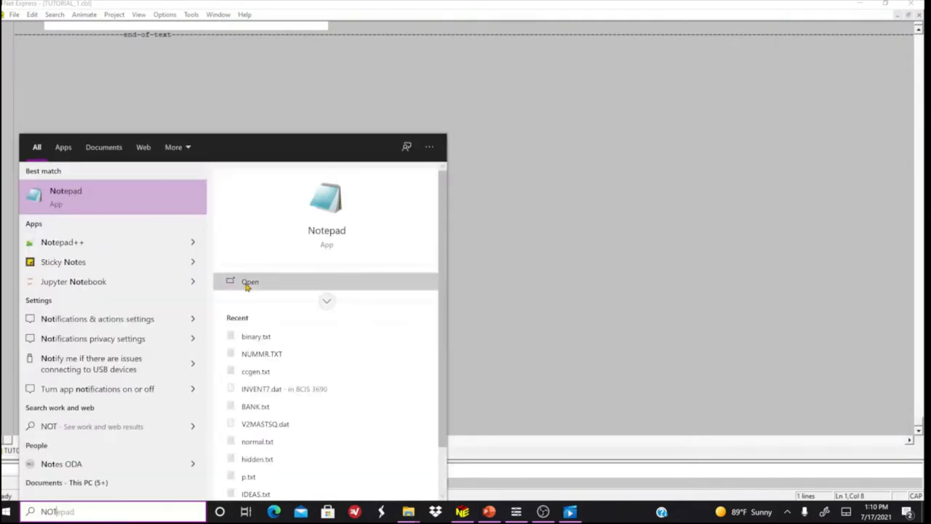
mouse_move(306, 276)
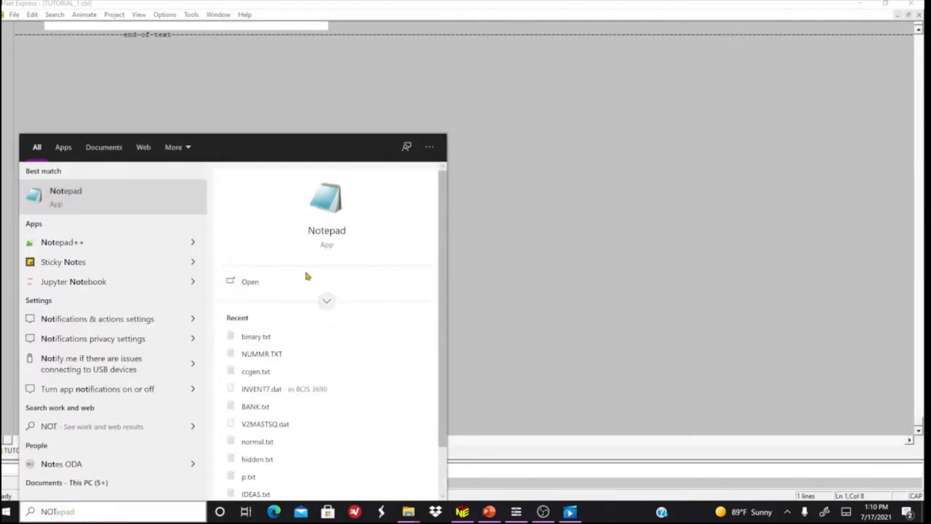
Step: In Notepad, write the C++ skeleton with #include <iostream>, int main() and return
left_click(250, 282)
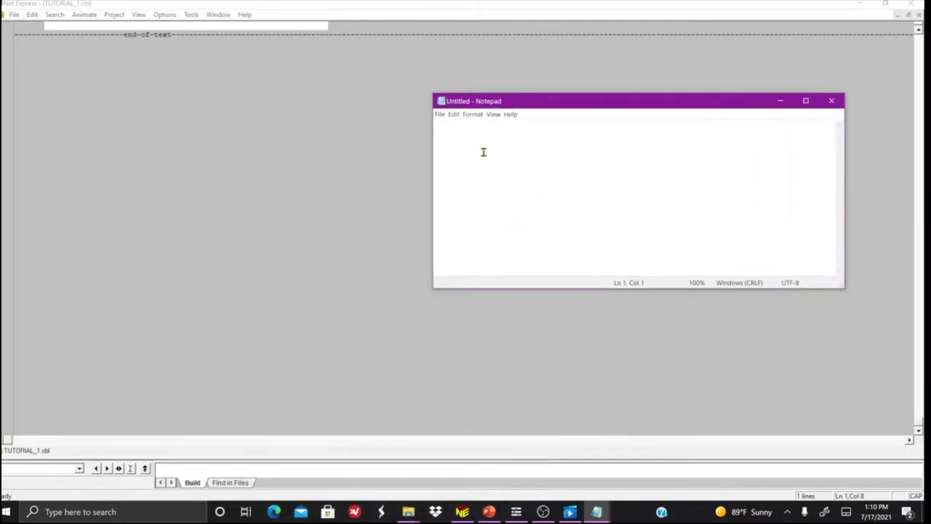
type("f")
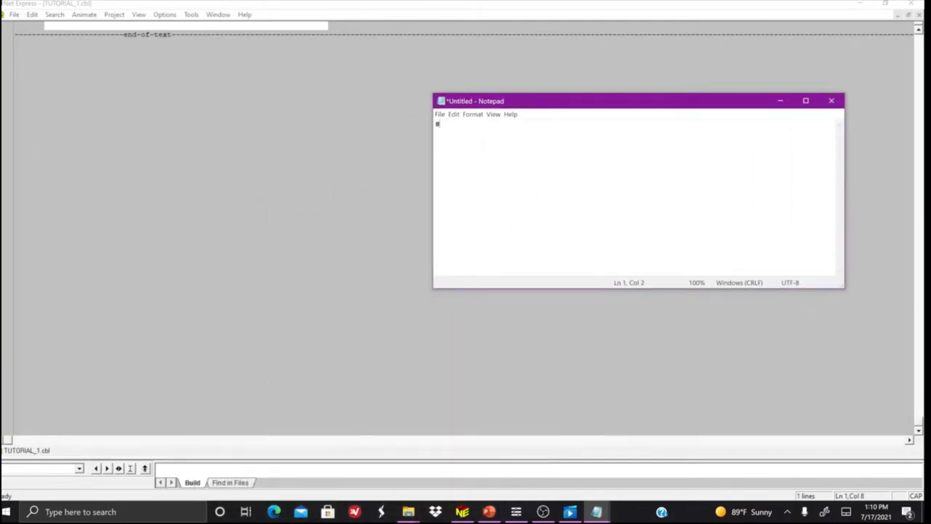
type("incl")
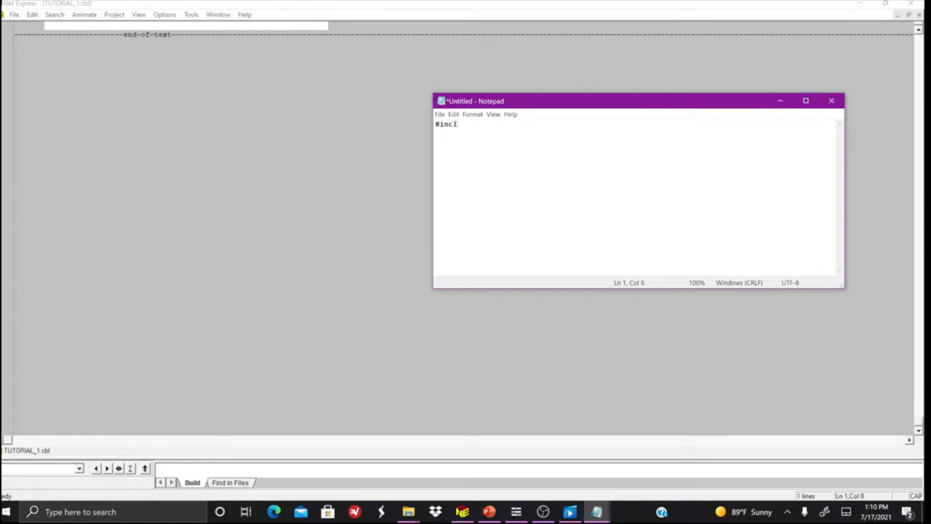
type("ude <iostream>")
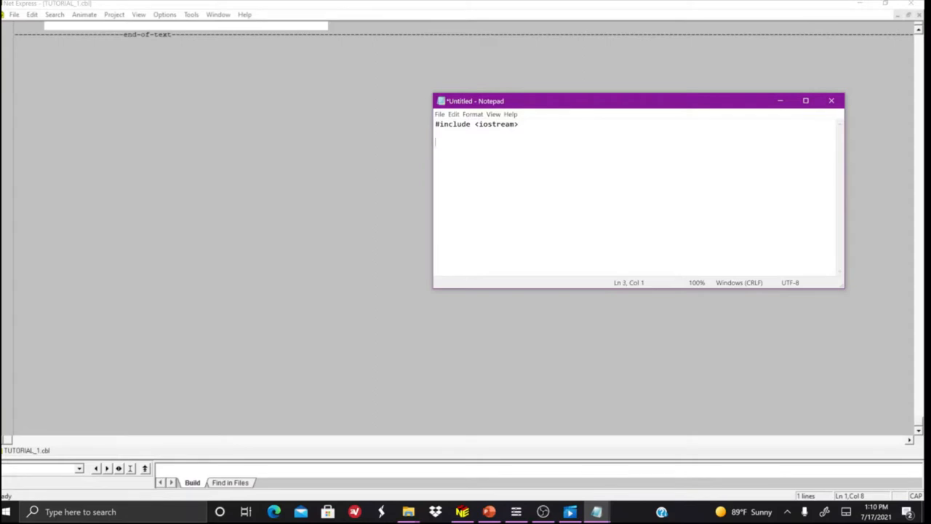
type("int main(){")
type("}")
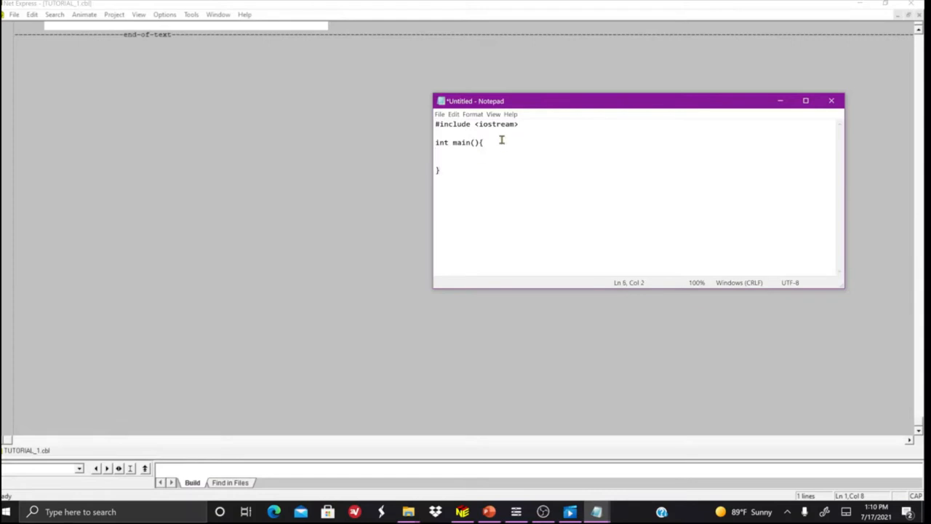
key("enter")
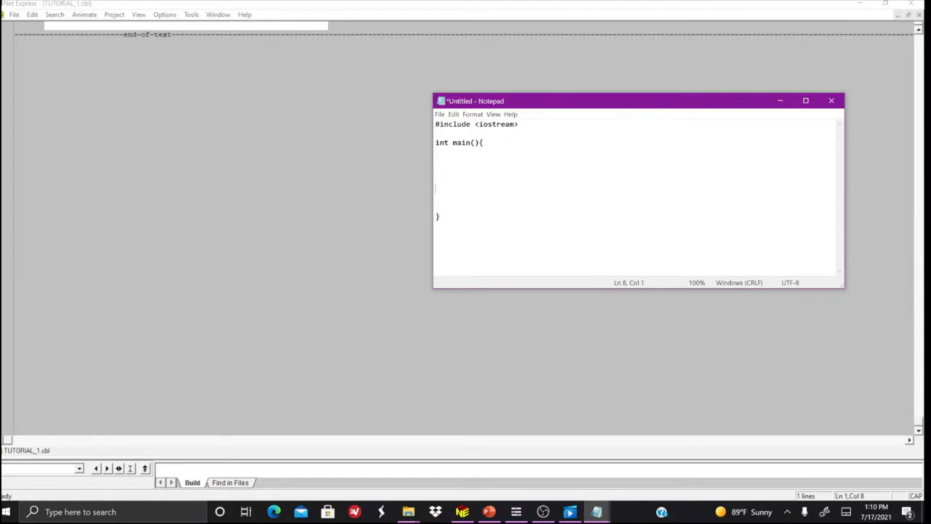
type("return 0;")
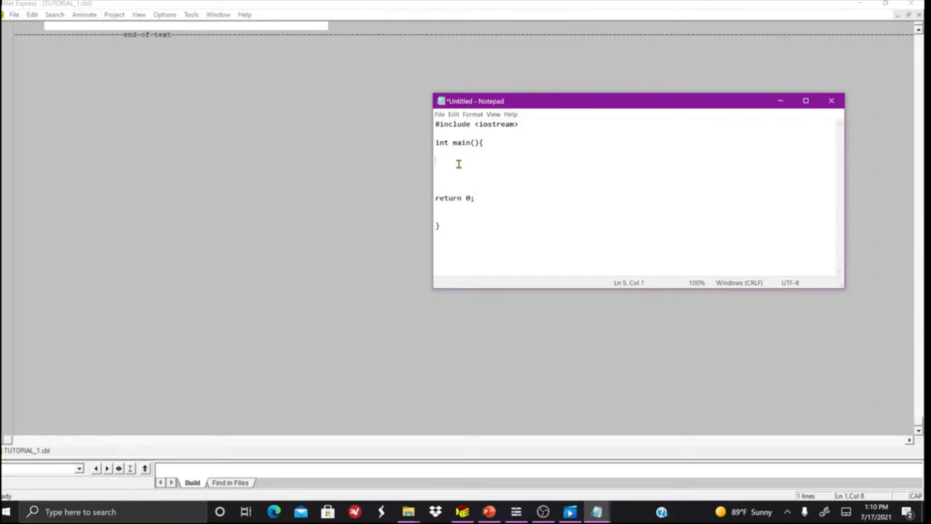
Step: Add the statement std::cout << "hello world" << std::endl; inside main
type("std:")
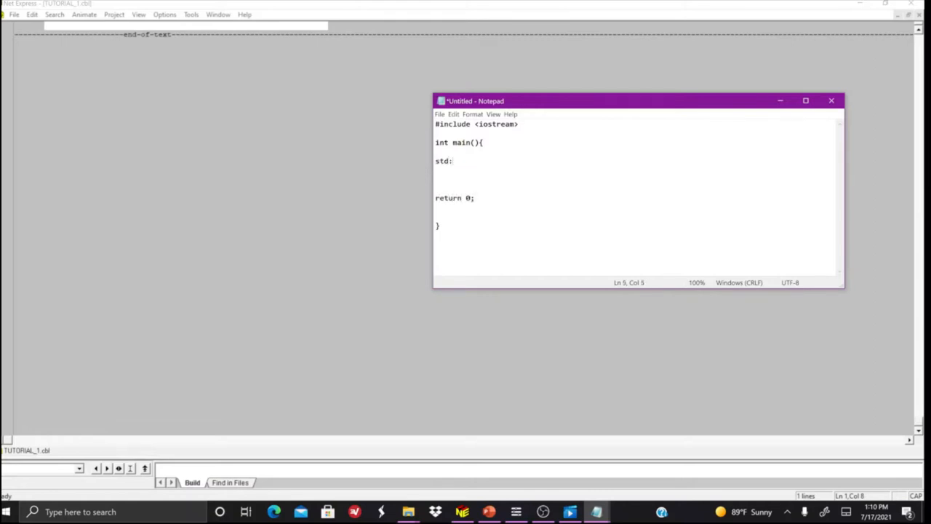
type(":cout <<")
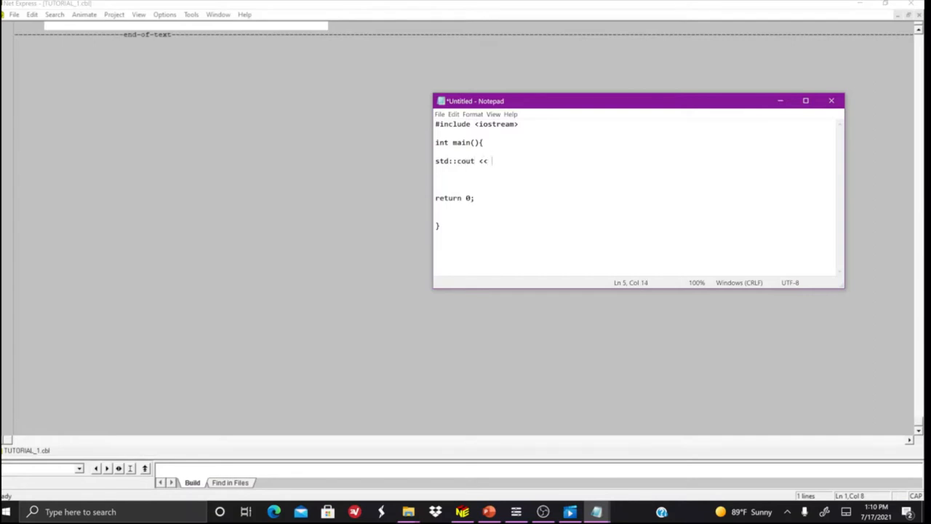
type("\"h")
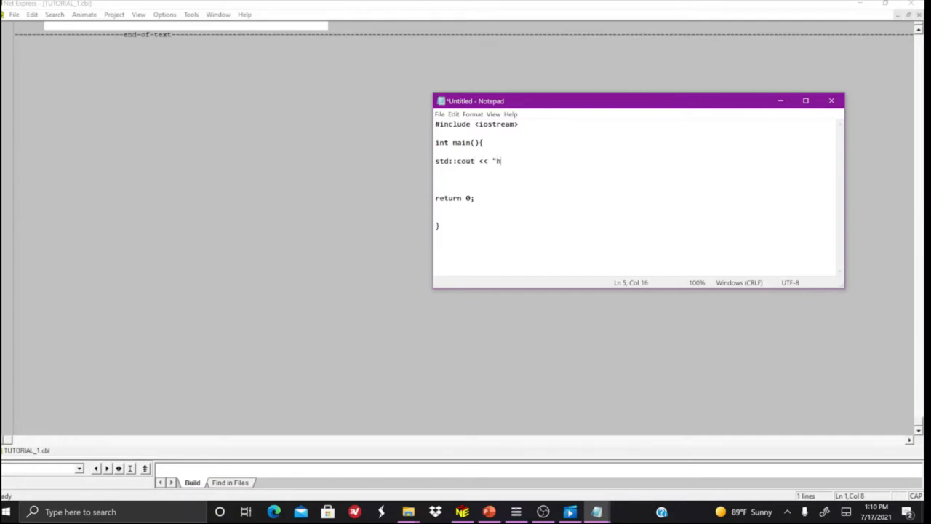
type("ello w")
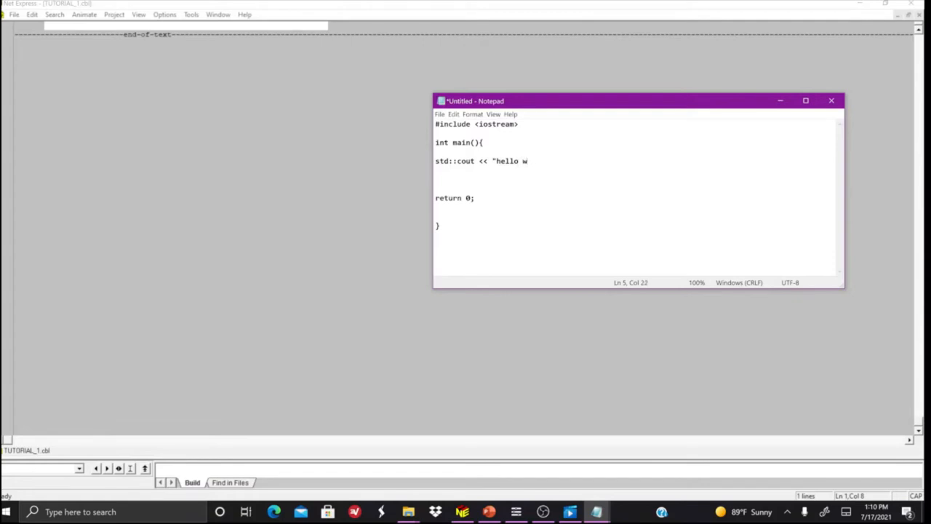
type("orld\" <")
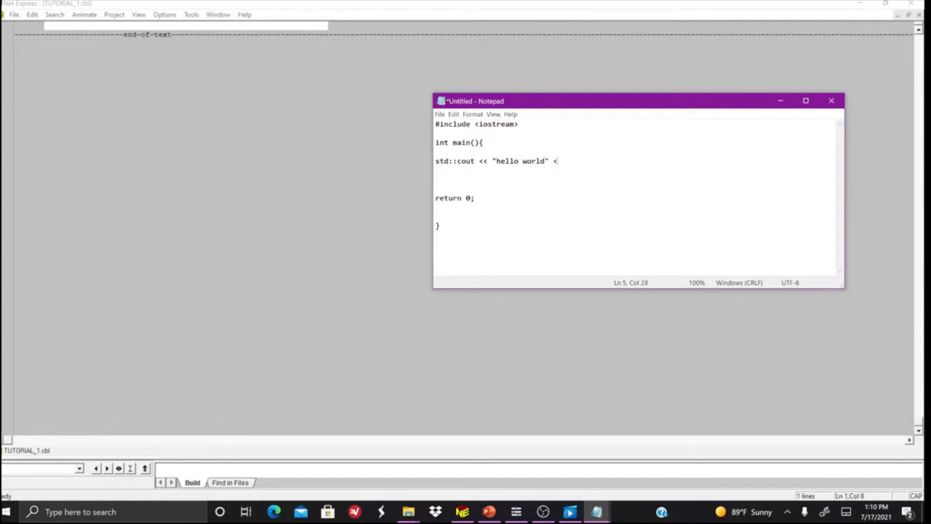
type("< std::en")
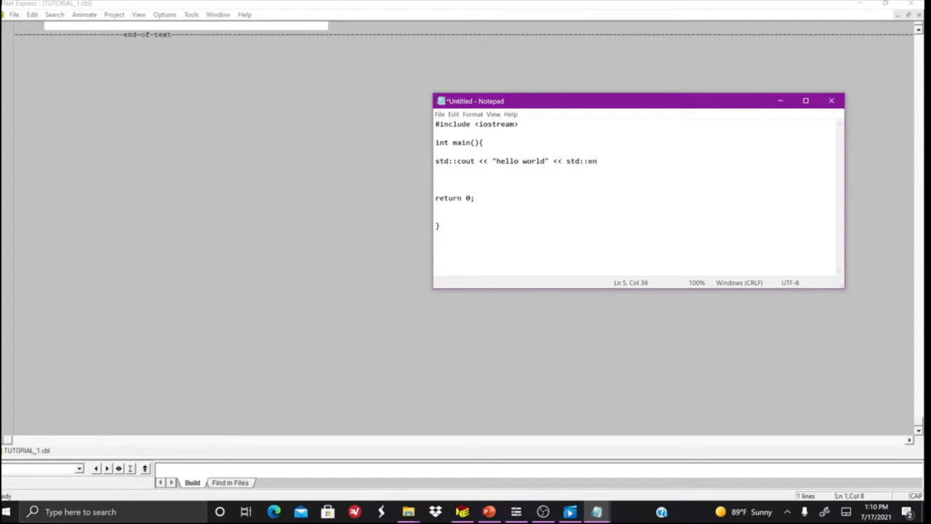
type("dl;")
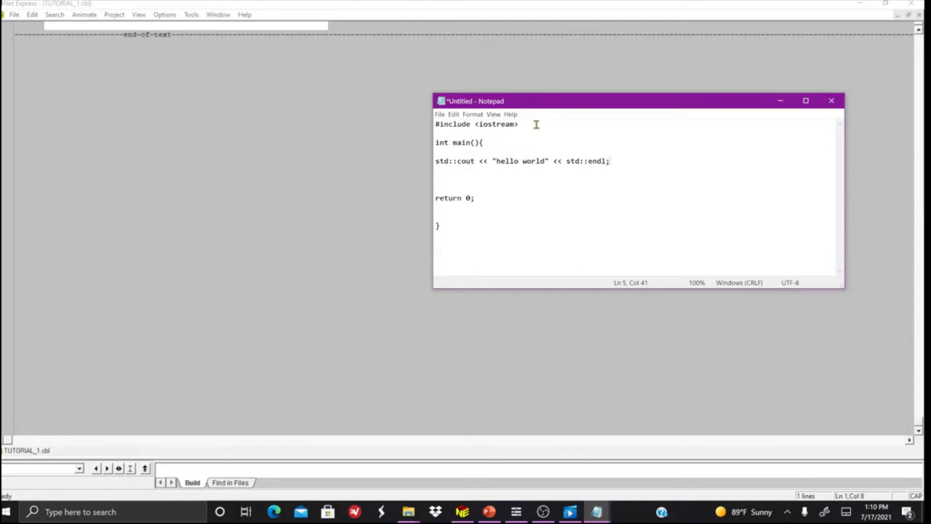
mouse_move(474, 143)
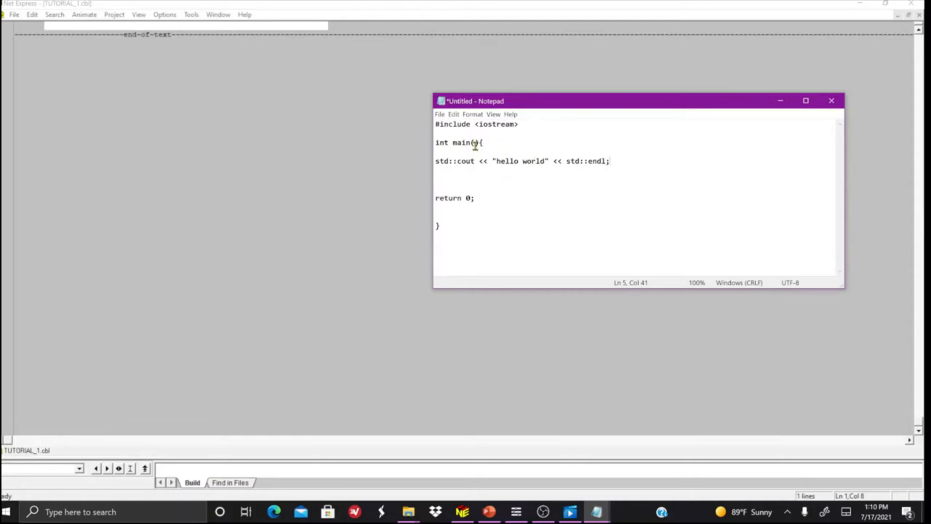
left_click(484, 142)
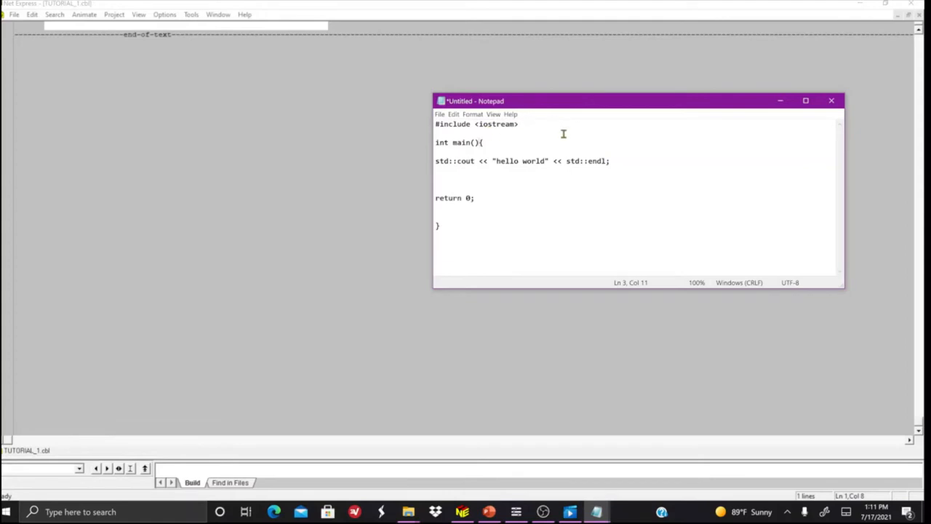
left_click(474, 198)
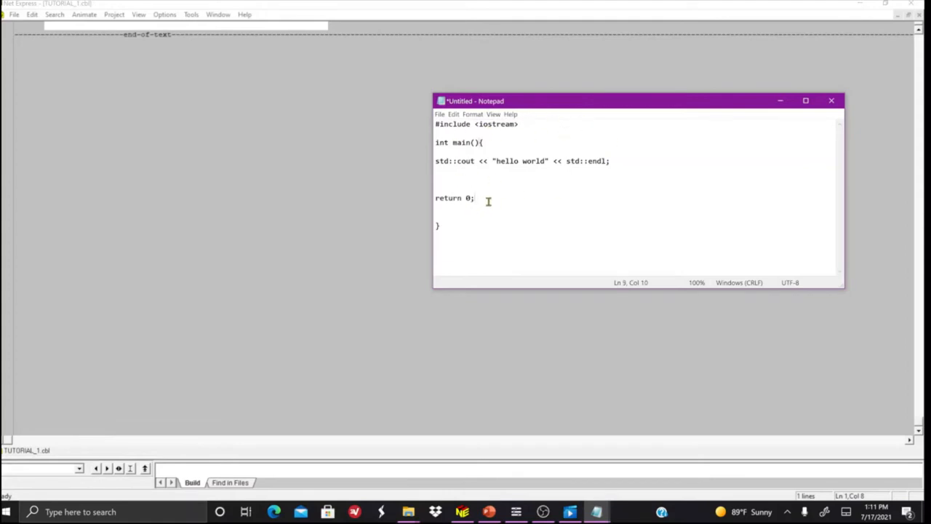
triple_click(454, 198)
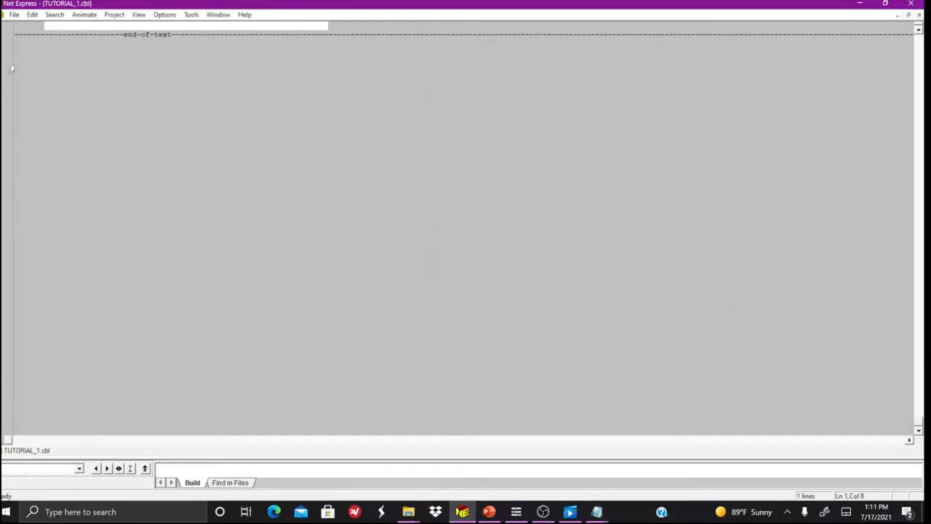
Step: Write the IDENTIFICATION DIVISION. header line in TUTORIAL_1
type("1")
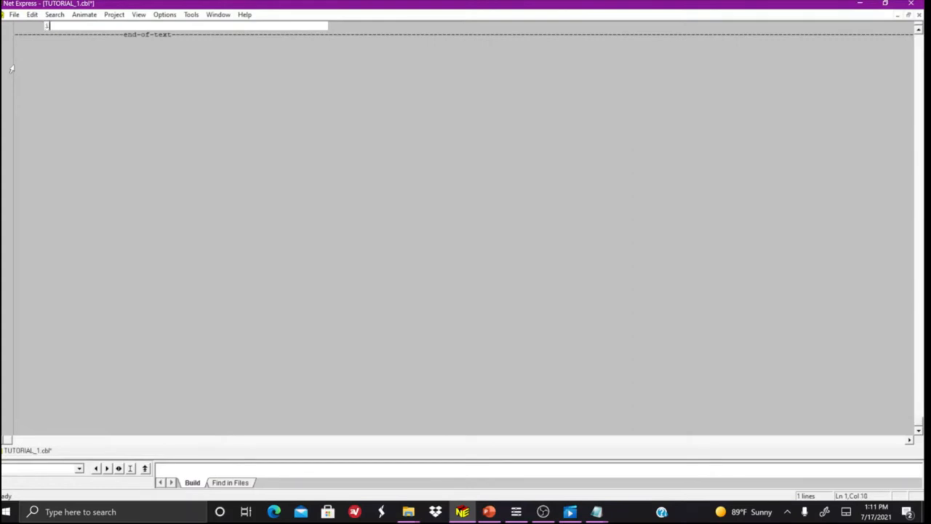
type("IDENTI")
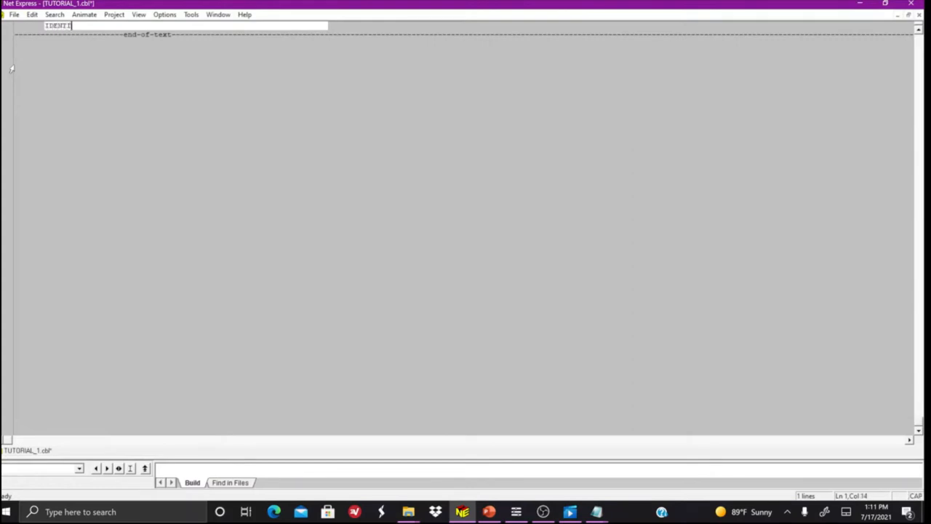
type("FICATION")
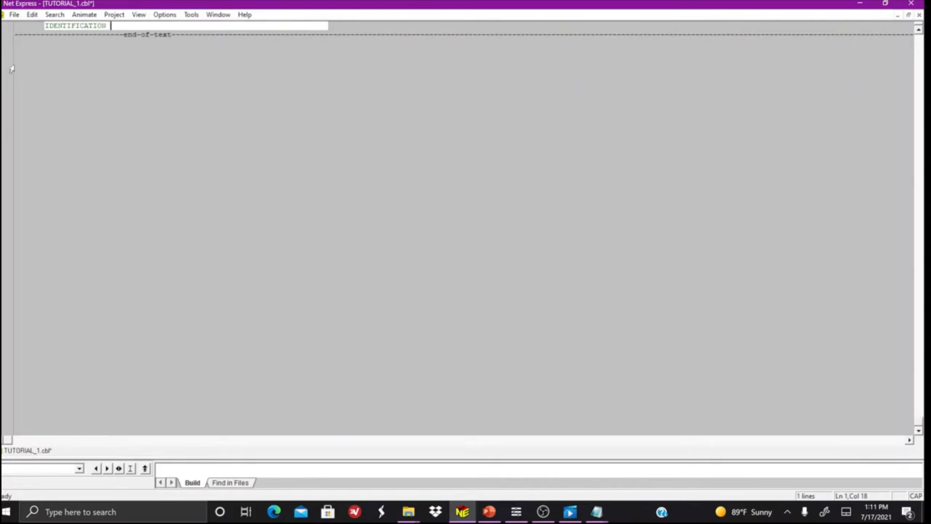
type("DIVISI")
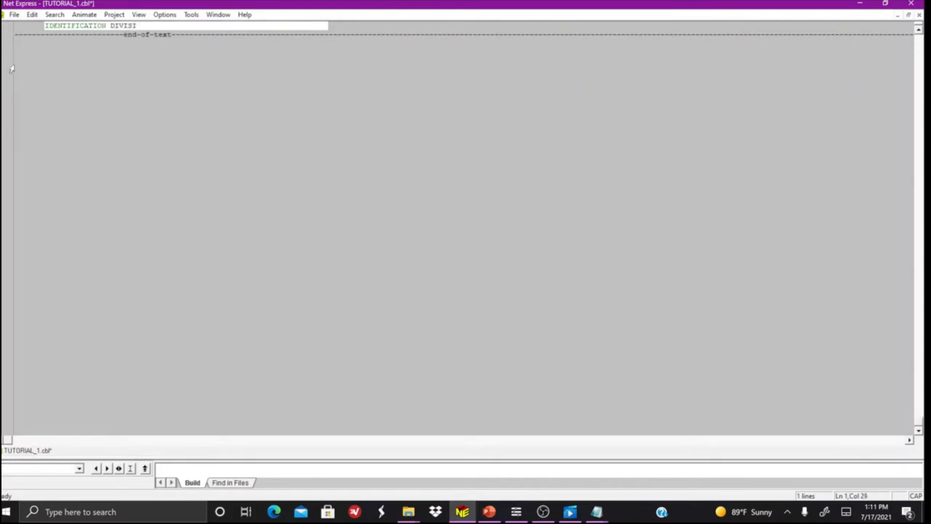
type("ON.")
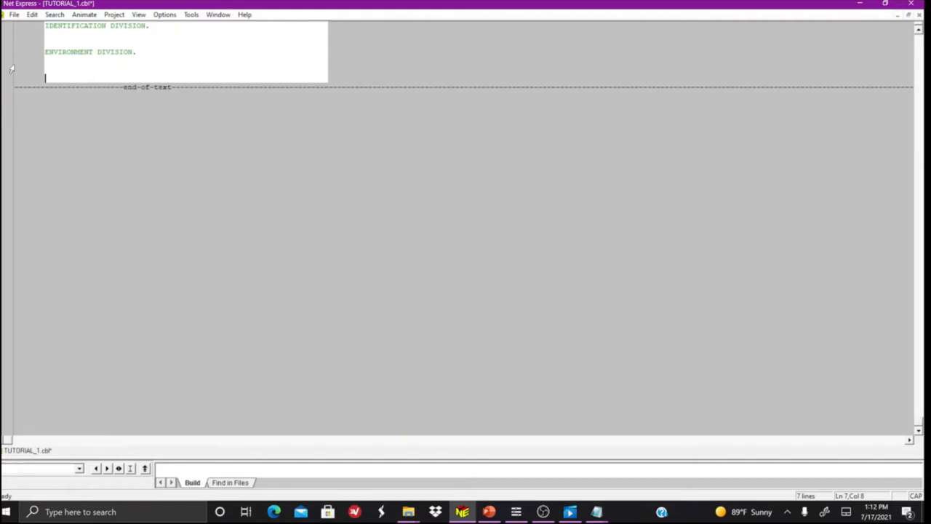
Step: Add the DATA DIVISION. header on its own line
type("DATA")
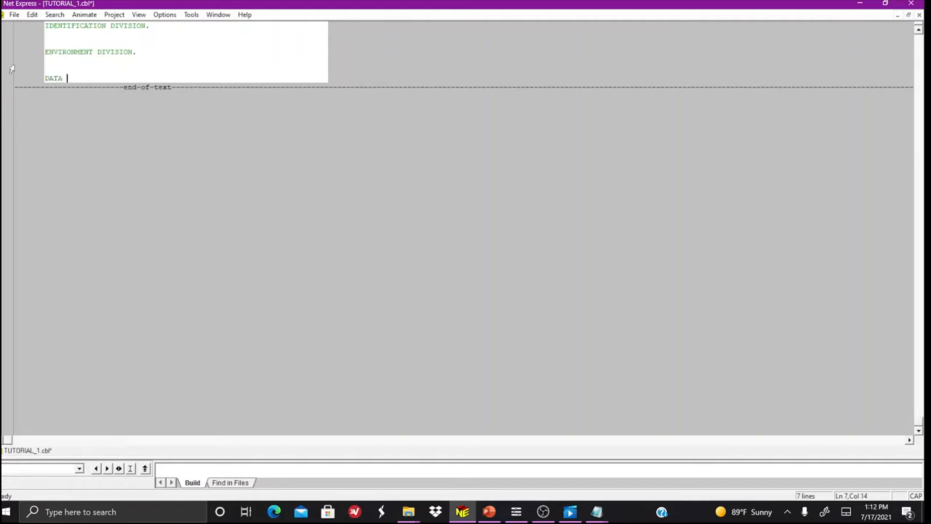
type("DICT")
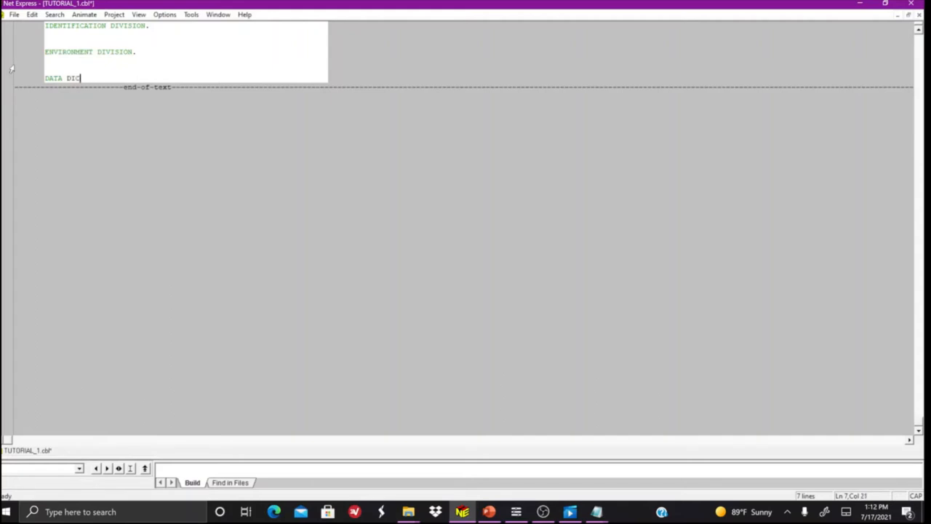
type("VISION.")
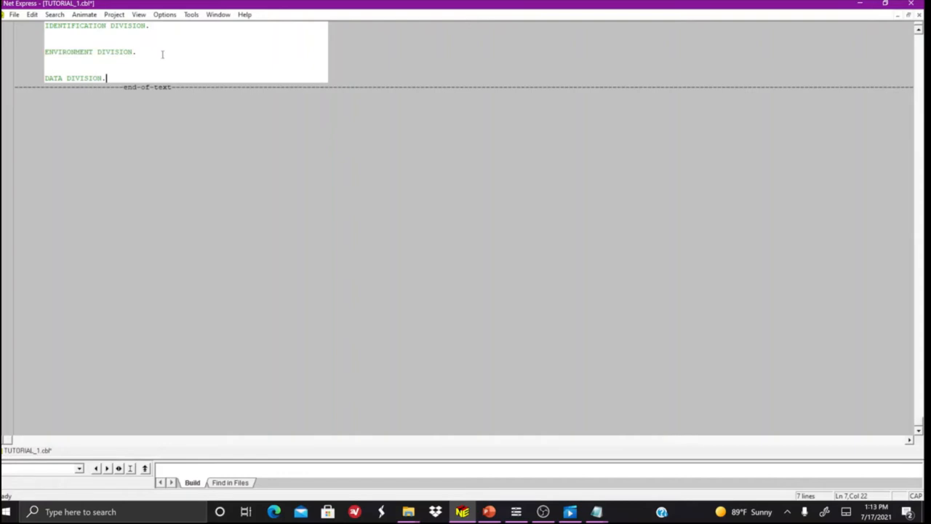
Step: Add a PROCEDURE DIVISION. line after DATA DIVISION
key("Return")
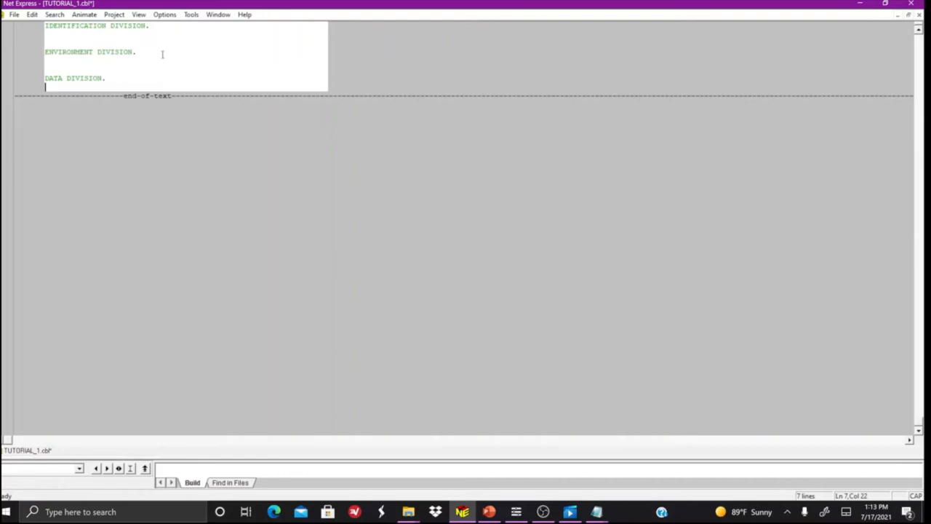
type("PROCE")
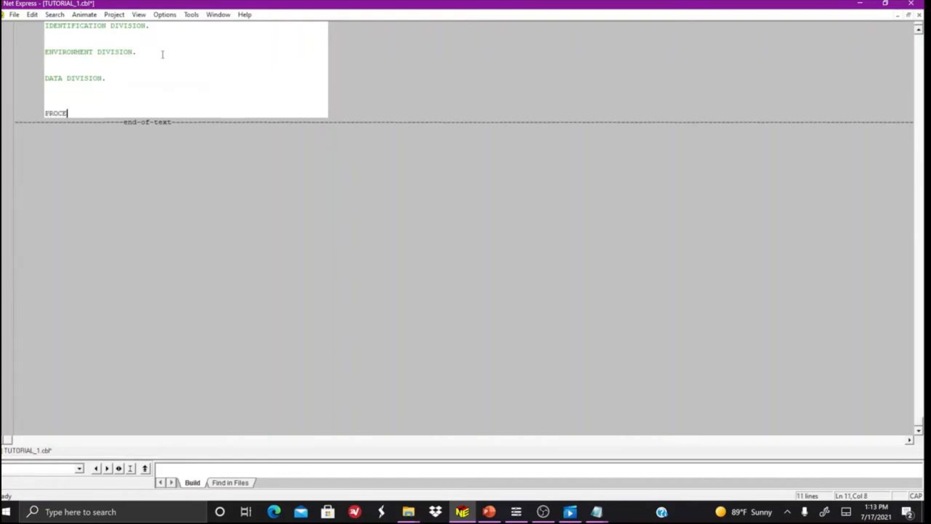
type("DURE DIVI")
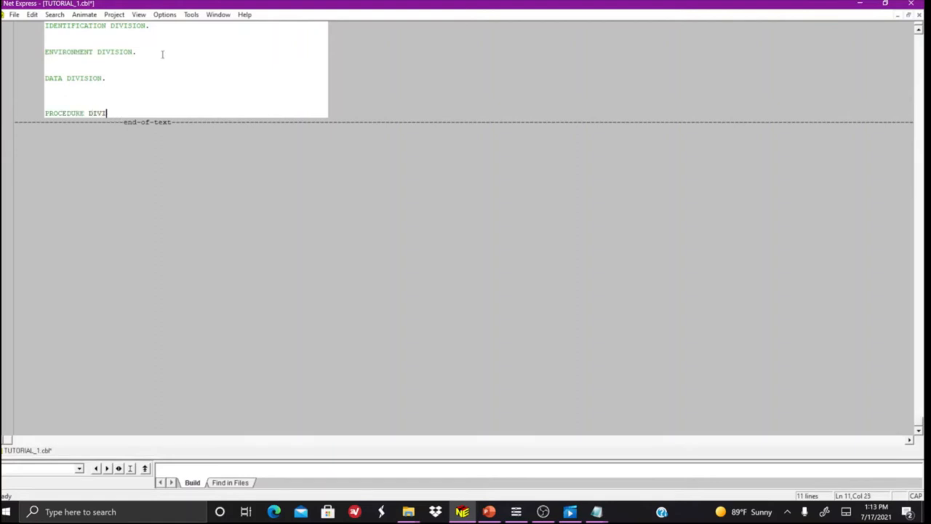
type("N.")
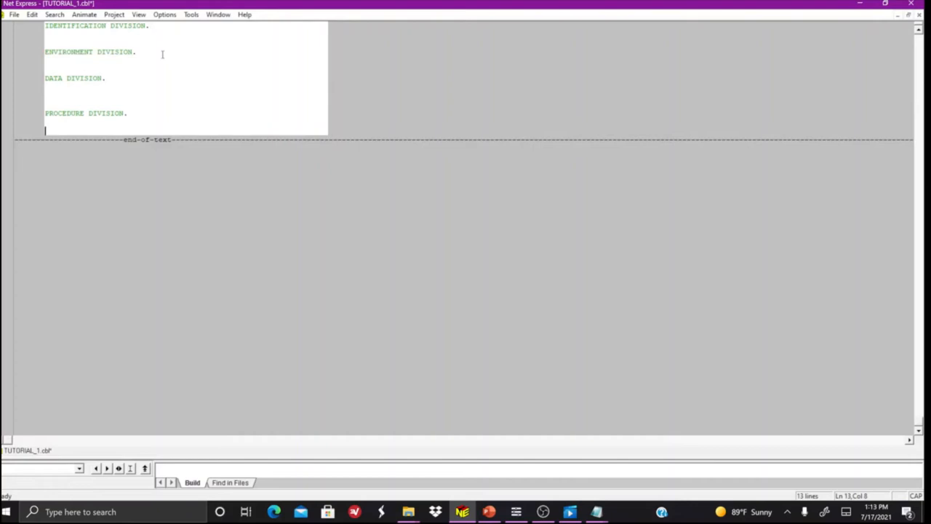
mouse_move(596, 512)
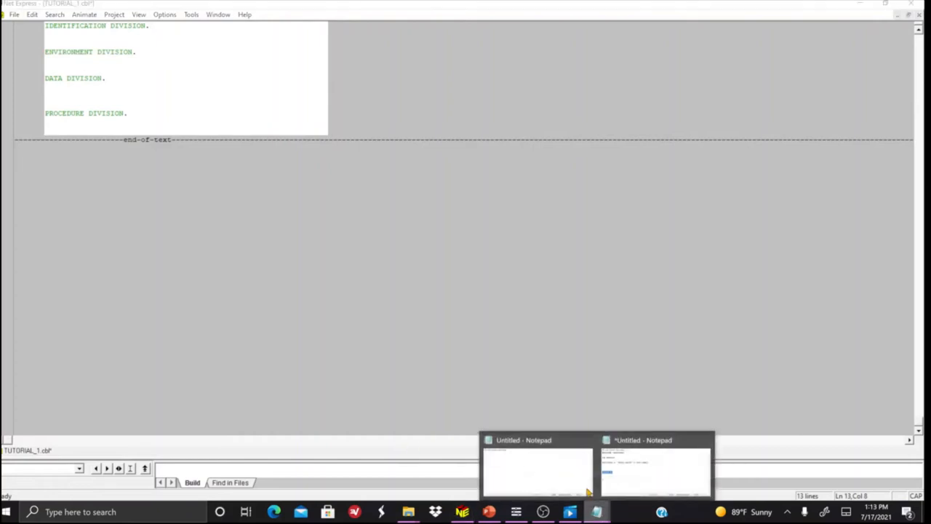
left_click(655, 469)
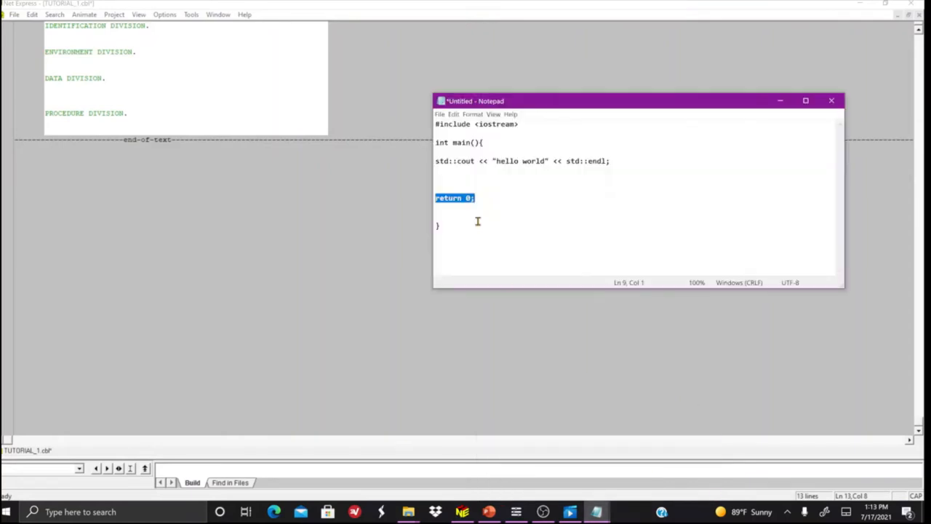
left_click(529, 140)
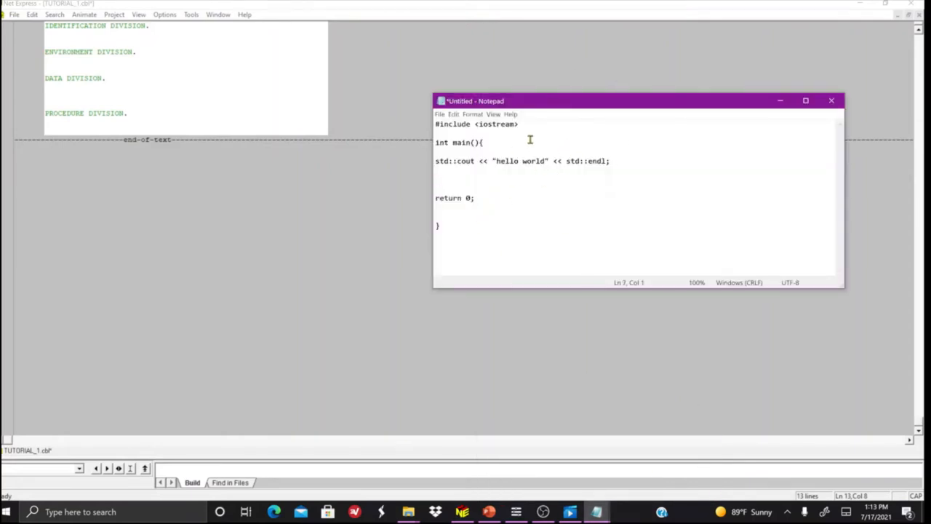
left_click(610, 160)
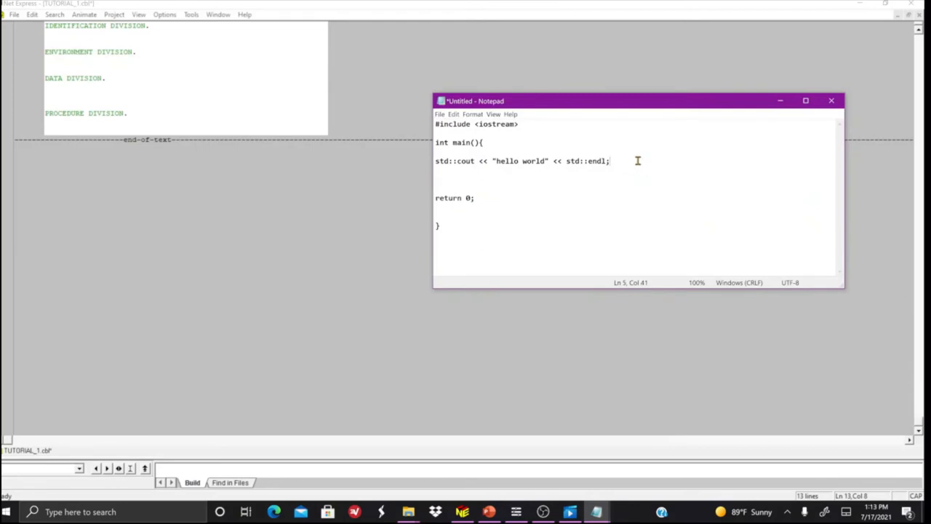
triple_click(521, 160)
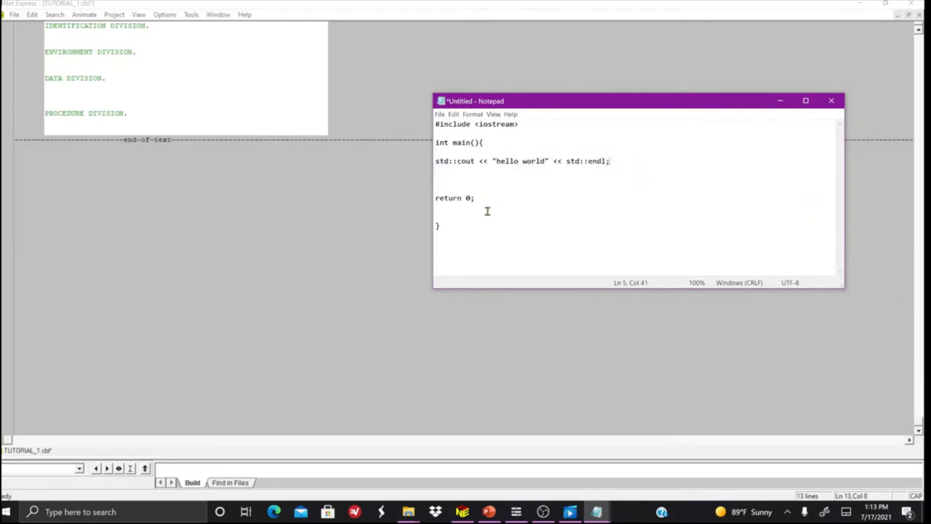
double_click(454, 198)
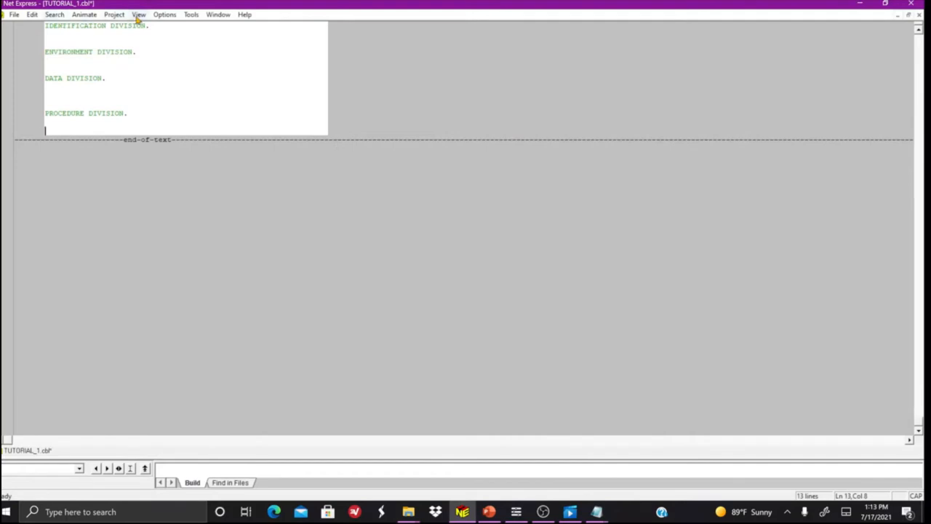
Step: Add PROGRAM-ID. HELLOWRLD. under IDENTIFICATION DIVISION and move into the name to fix it
left_click(148, 26)
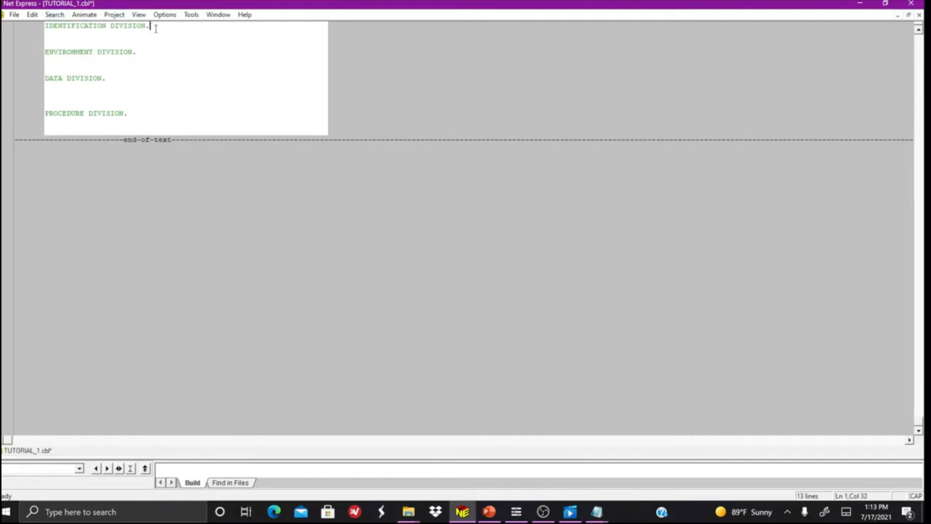
mouse_move(161, 32)
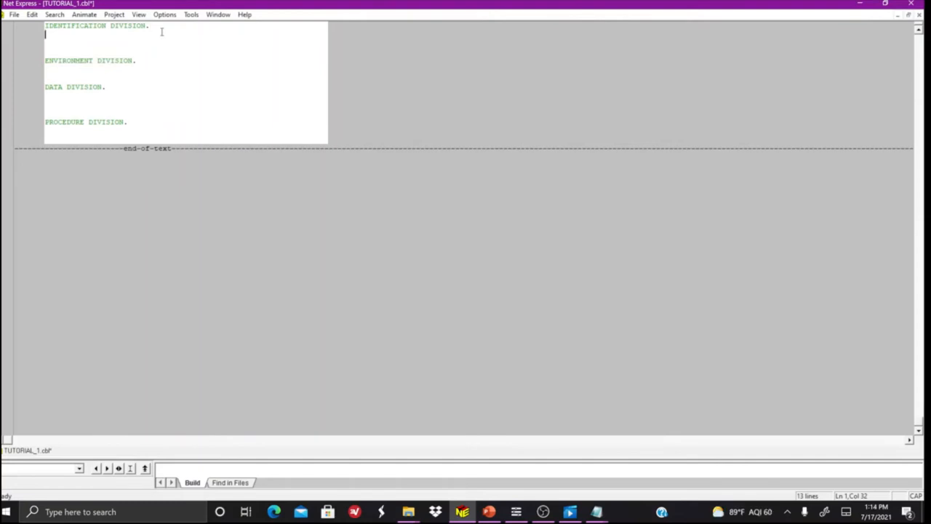
type("PROGRAM-ID.")
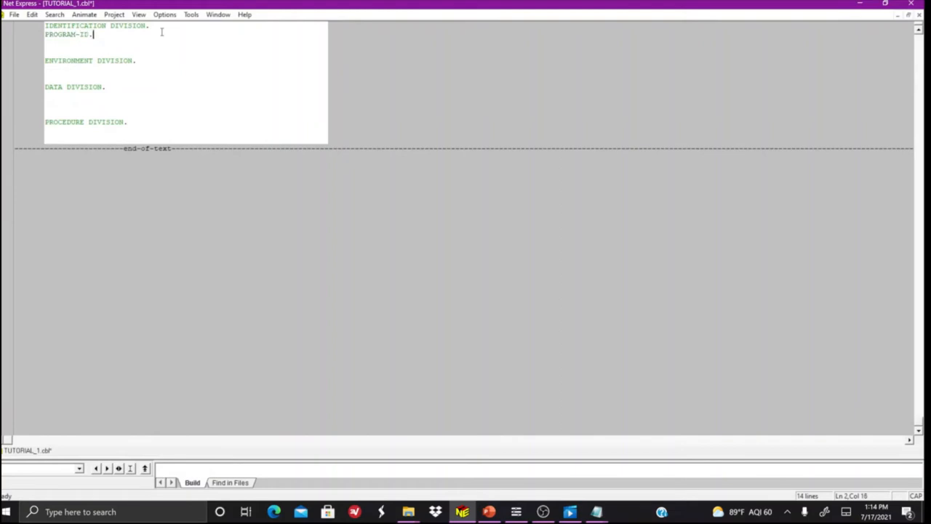
type("HELLOW")
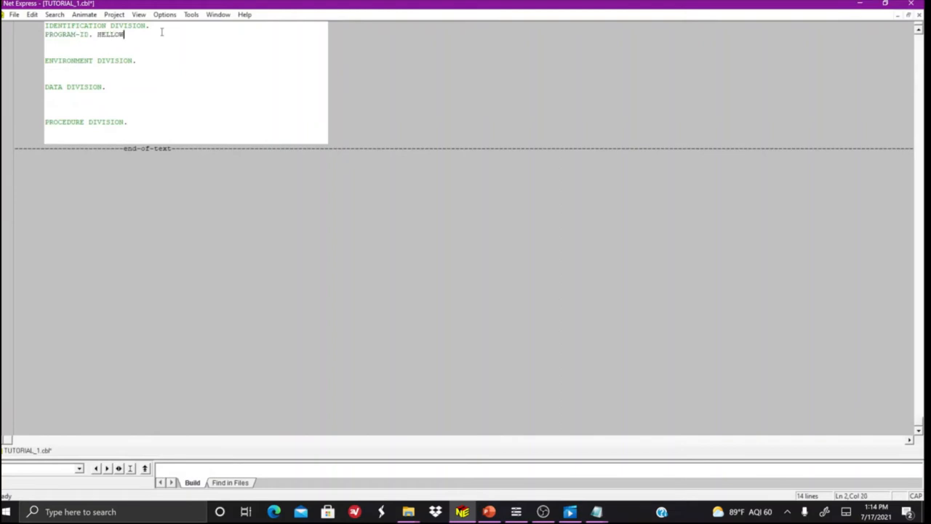
type("RLD.")
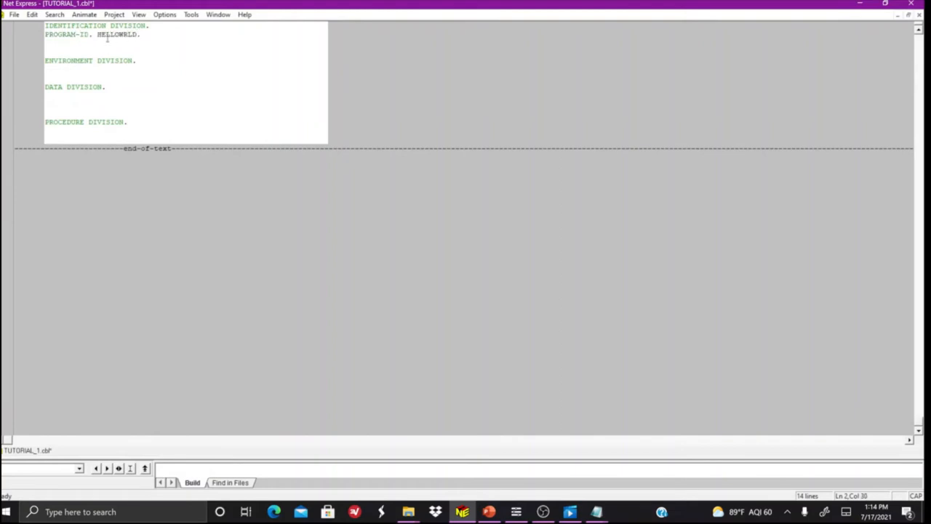
left_click(94, 35)
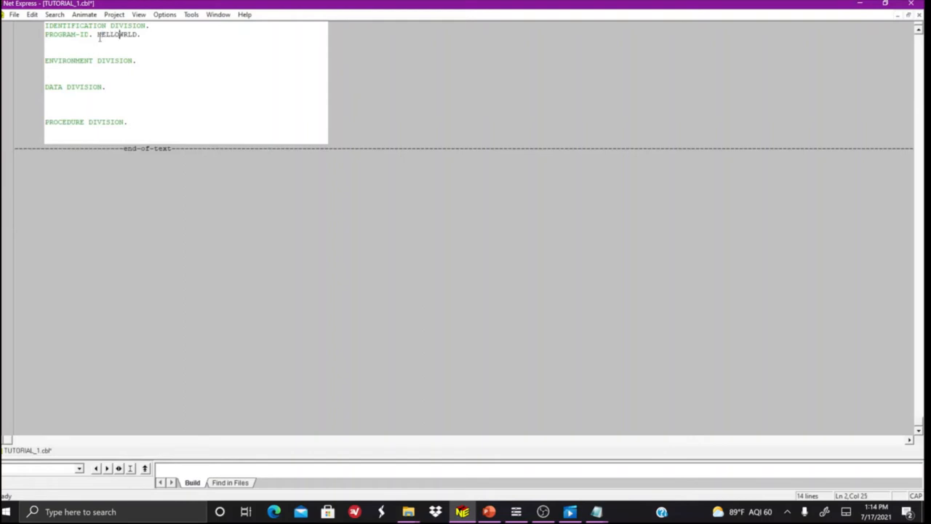
Step: Complete the program name and add an AUTHOR. JAY TUT. line
type("LD")
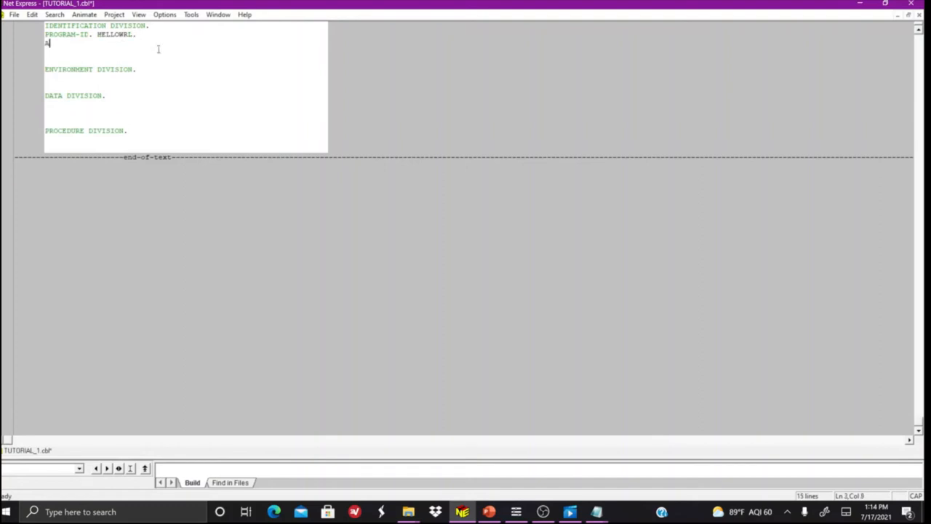
type("UTHOR.")
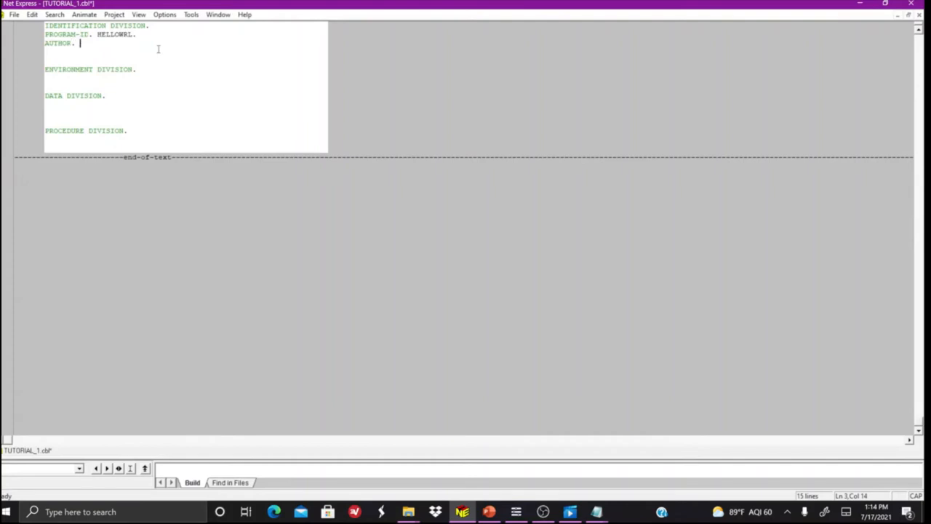
type("JAY")
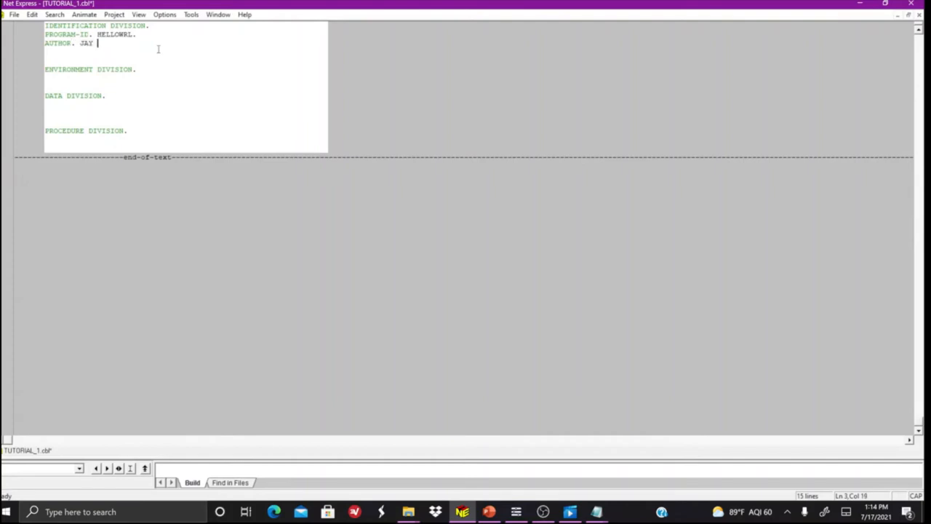
type("TUT.")
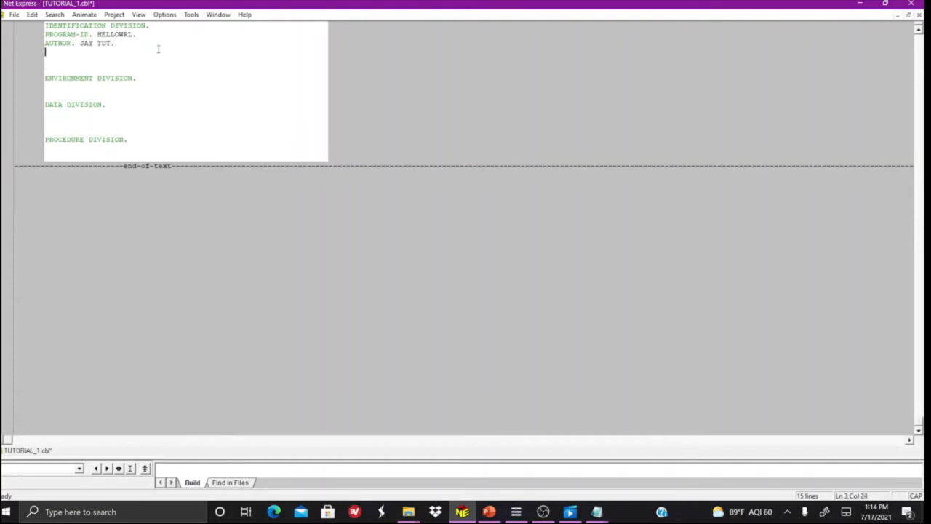
Step: Add the line DATE-WRITTEN. 07/17/2021
type("DATE-")
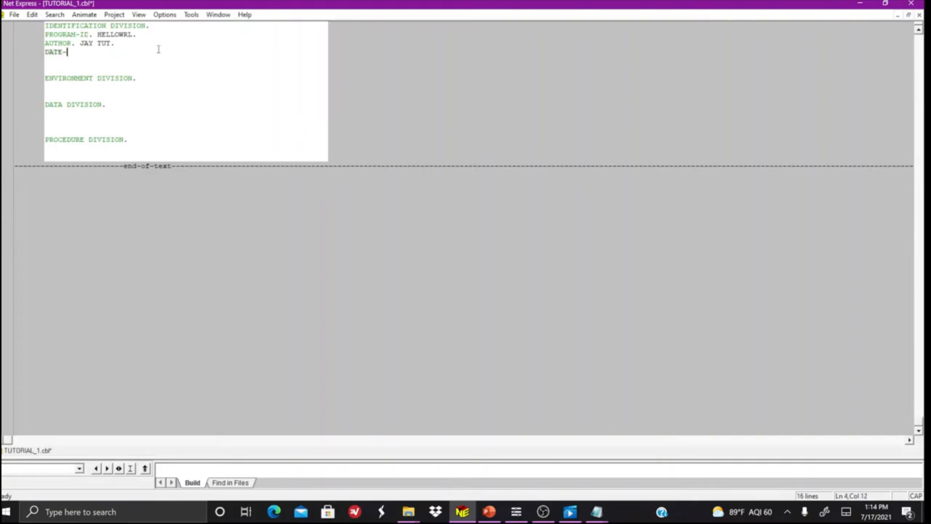
type("WRITTEN. 07")
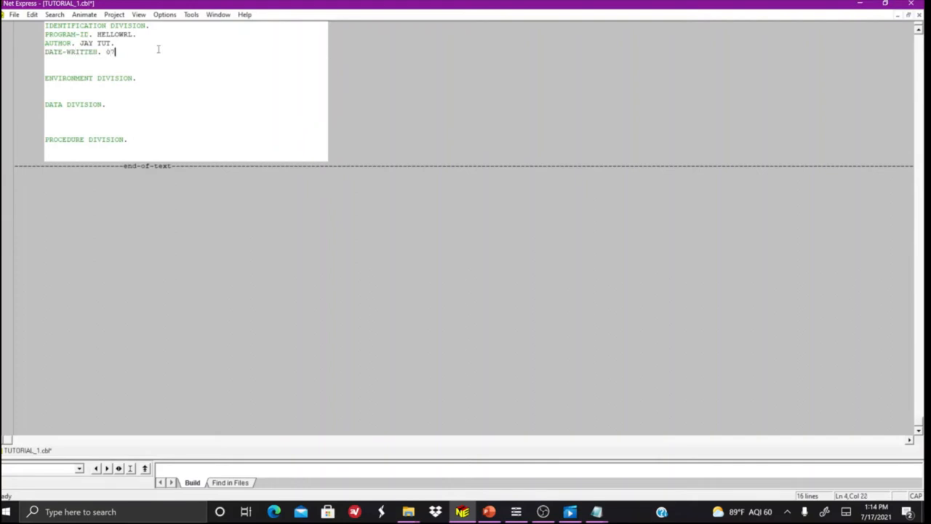
type("/17")
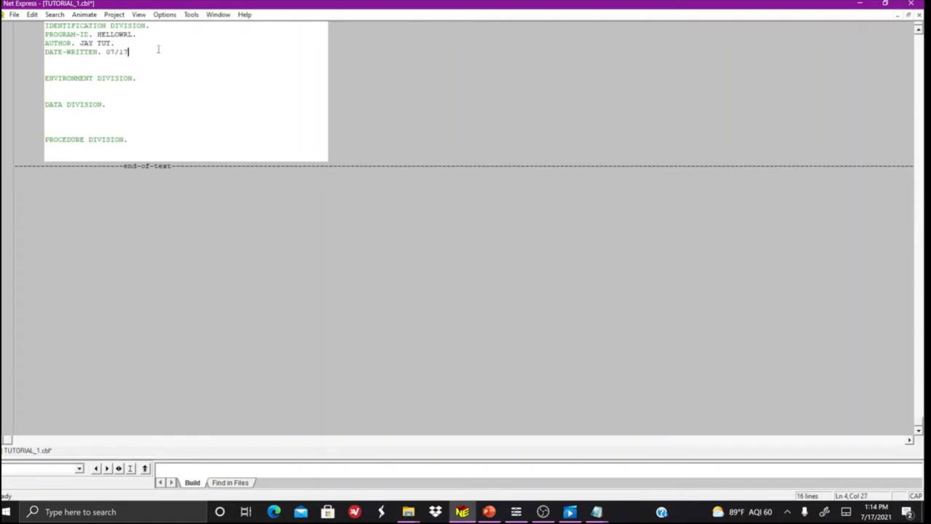
type("/2021")
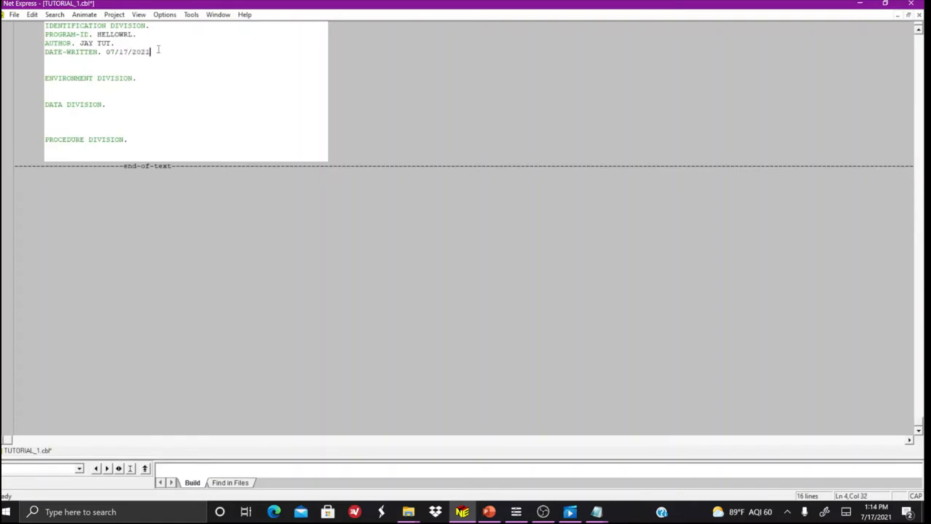
type(".")
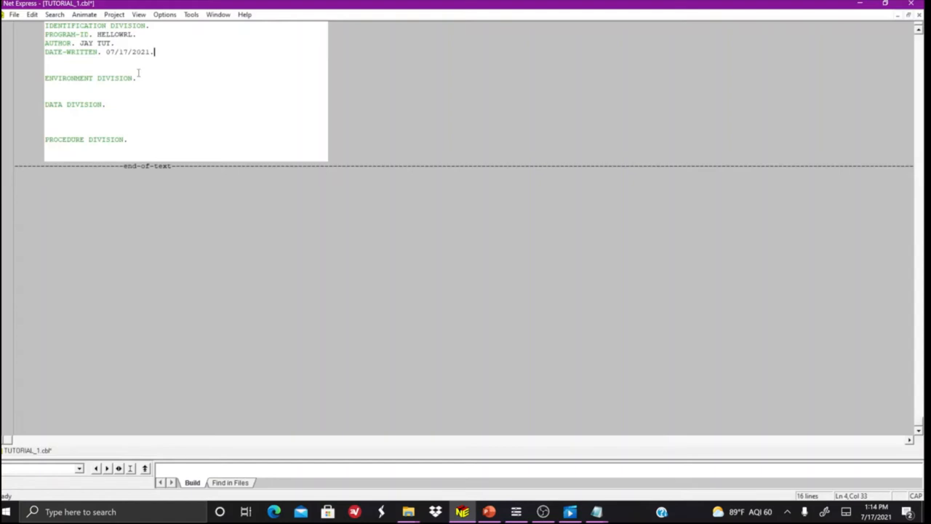
mouse_move(195, 58)
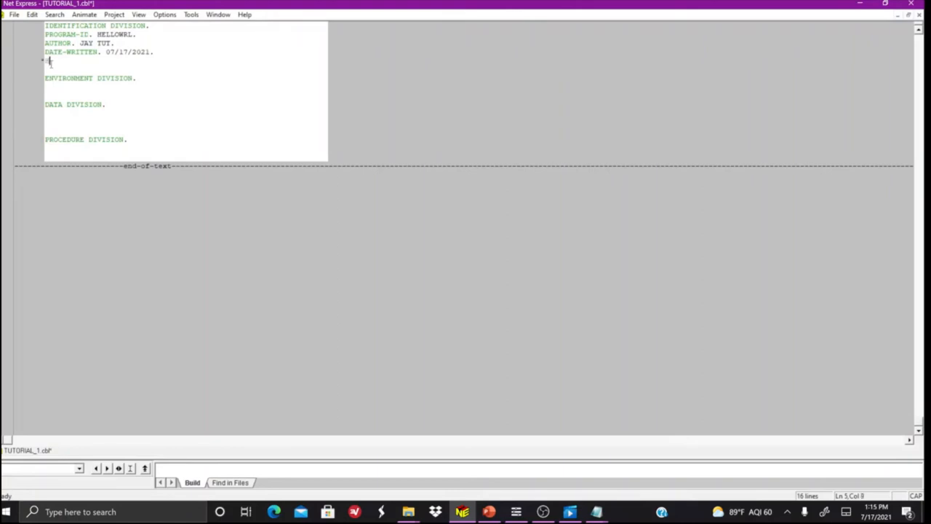
Step: Clear stray characters and start the comment THIS IS A HELLO WORLD
type("HDJDJJ")
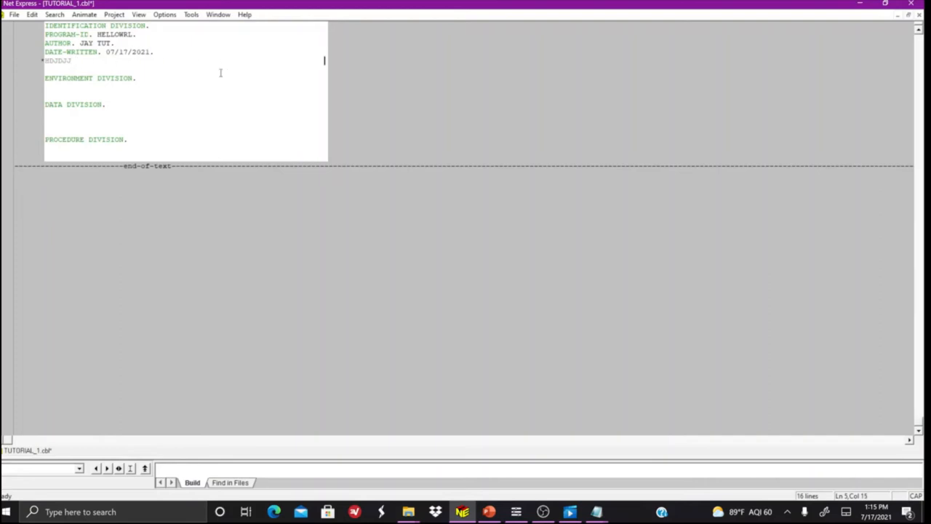
key("Return")
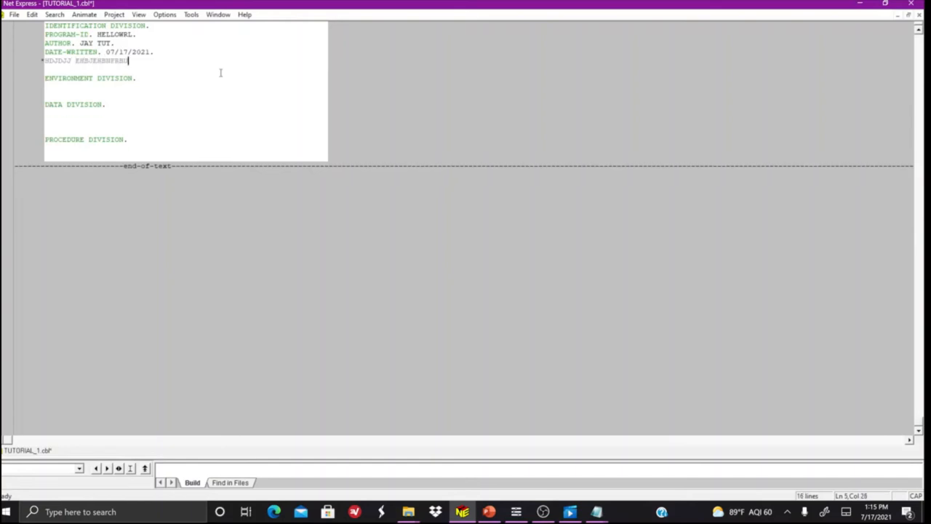
key("Delete")
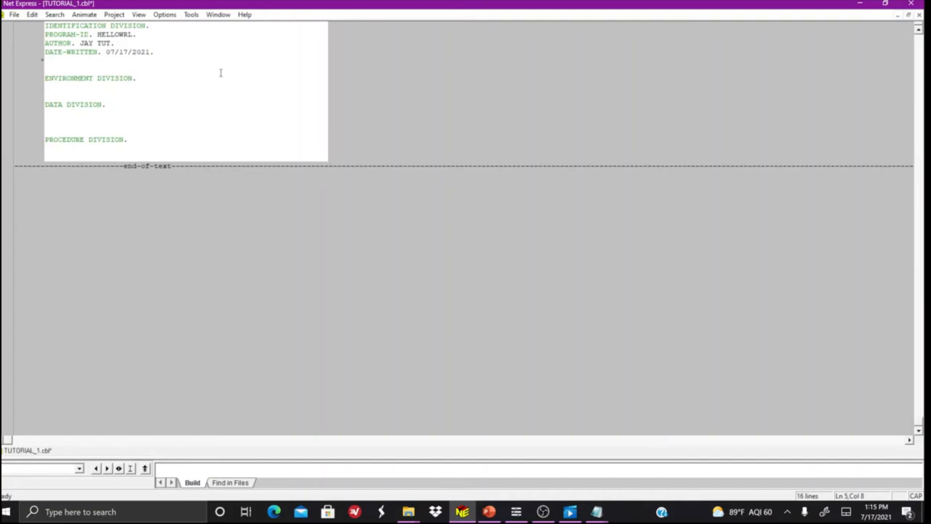
type("THIS IS A")
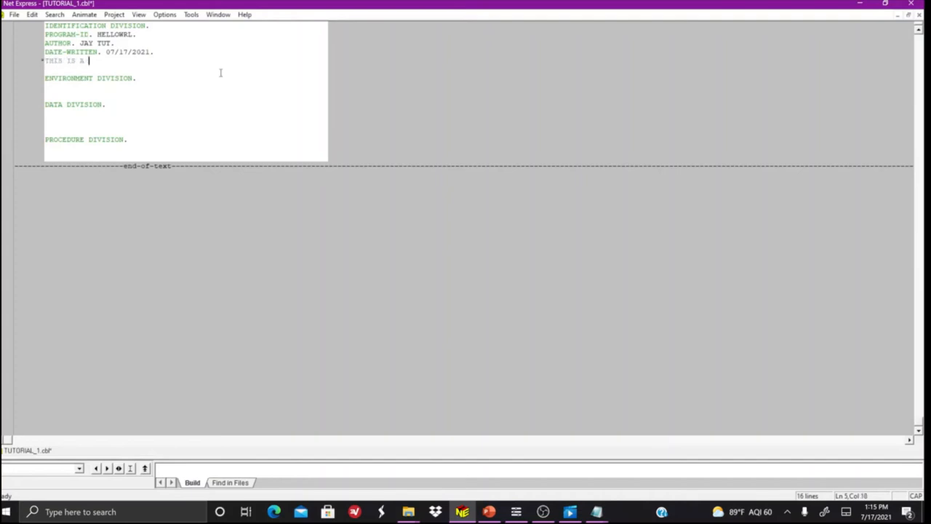
type("HELLO WORLD")
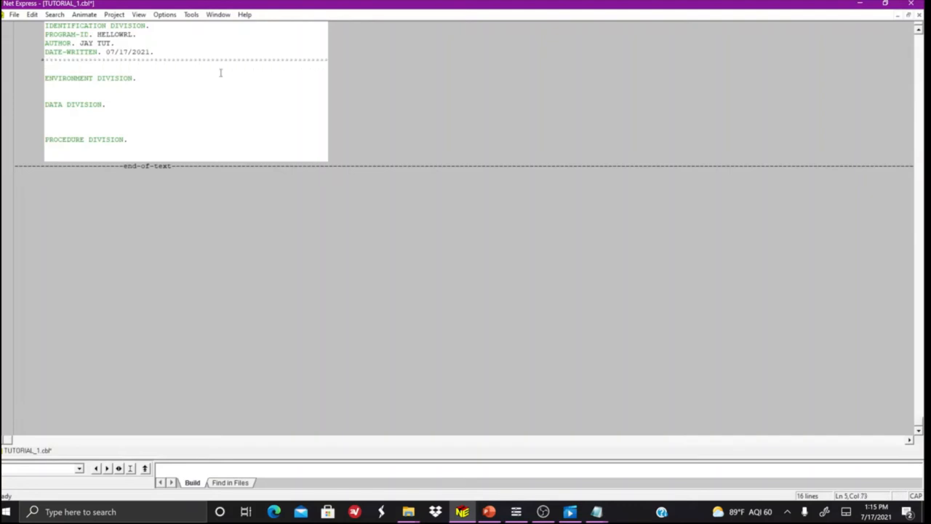
Step: Write the asterisk comment line THIS IS A HELLO WORLD PROGRAM FOR YOUTUBE
type("*")
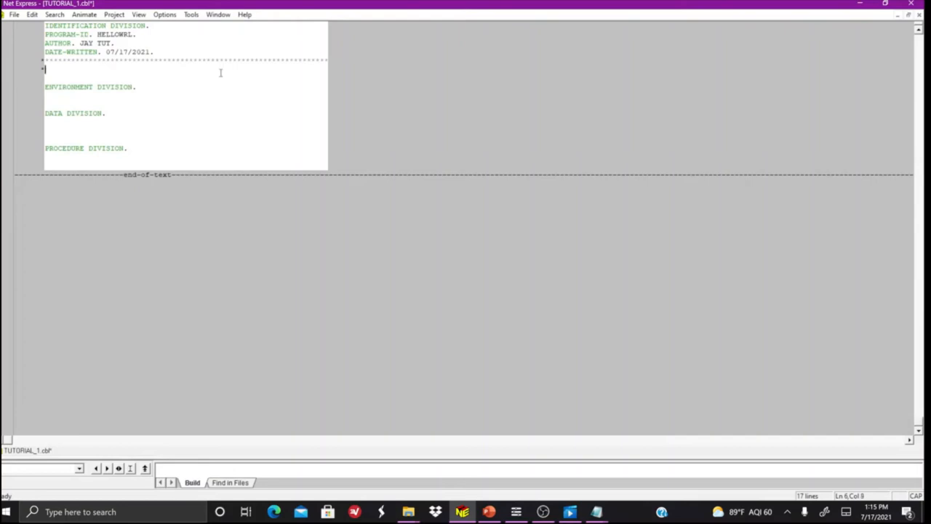
type("THIS IS A")
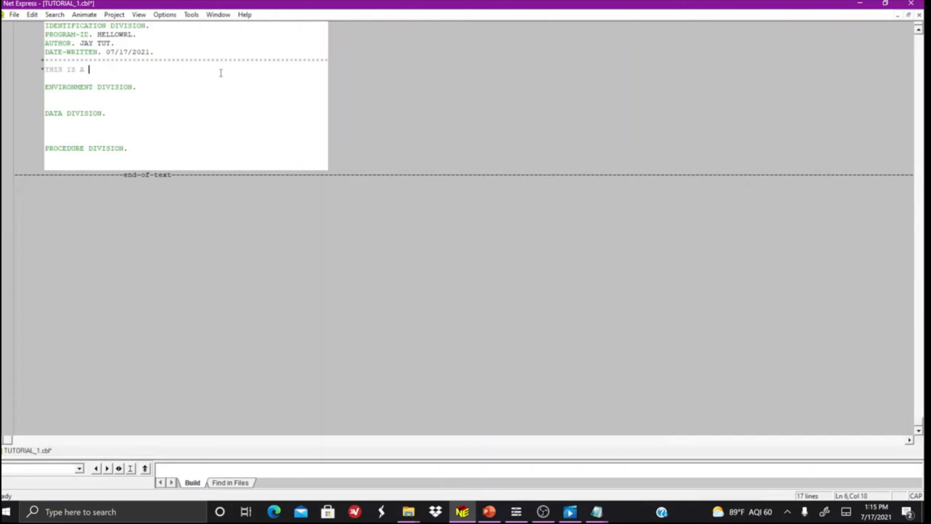
type("HELLO WO")
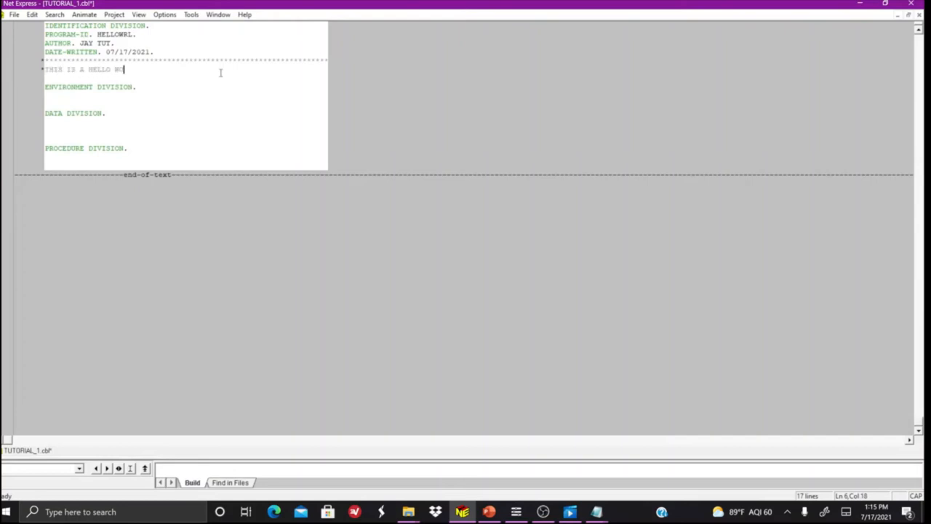
type("ORLD PROGRAM")
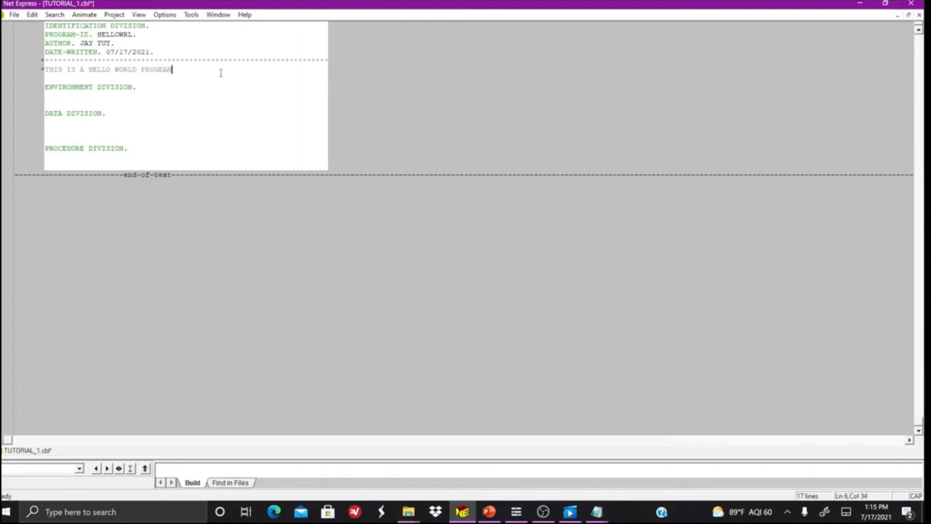
key("Backspace")
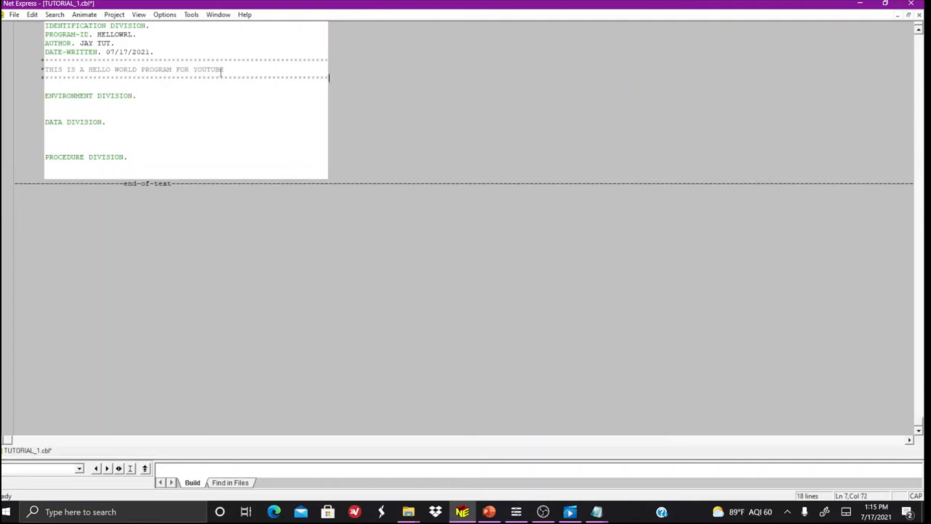
Step: Save the file and add INPUT-OUTPUT SECTION. under the ENVIRONMENT DIVISION
scroll("up", 3)
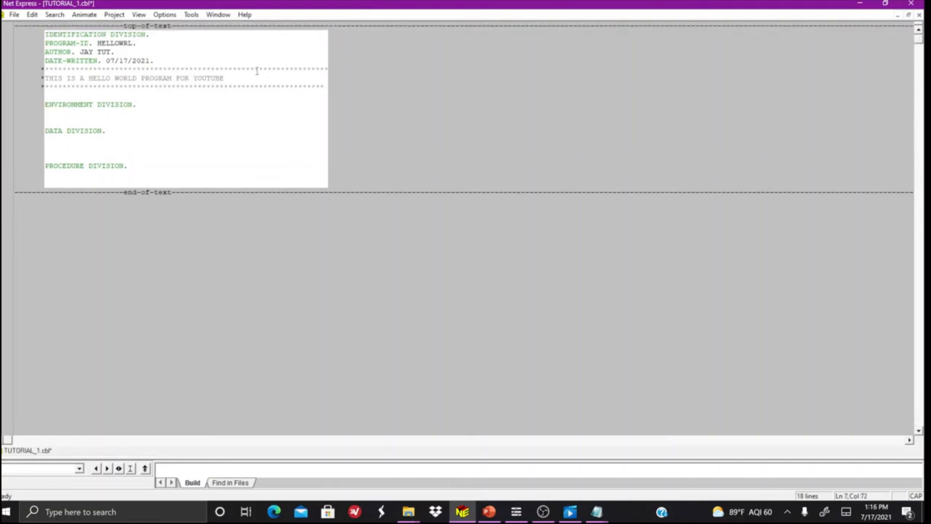
key("ctrl+s")
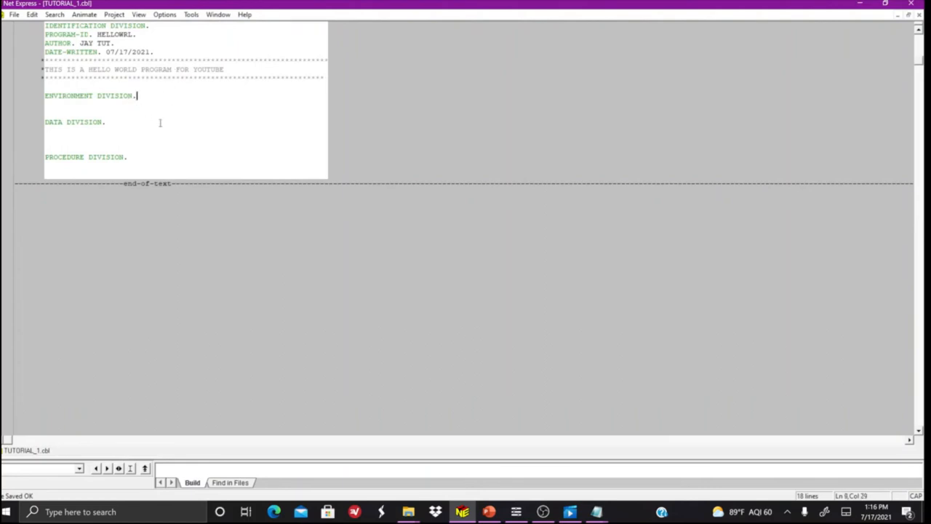
mouse_move(194, 105)
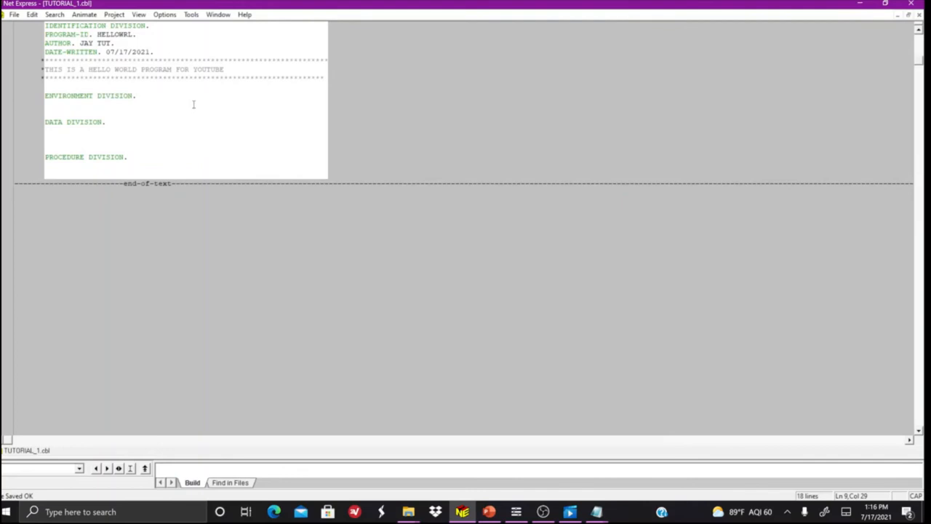
key("enter")
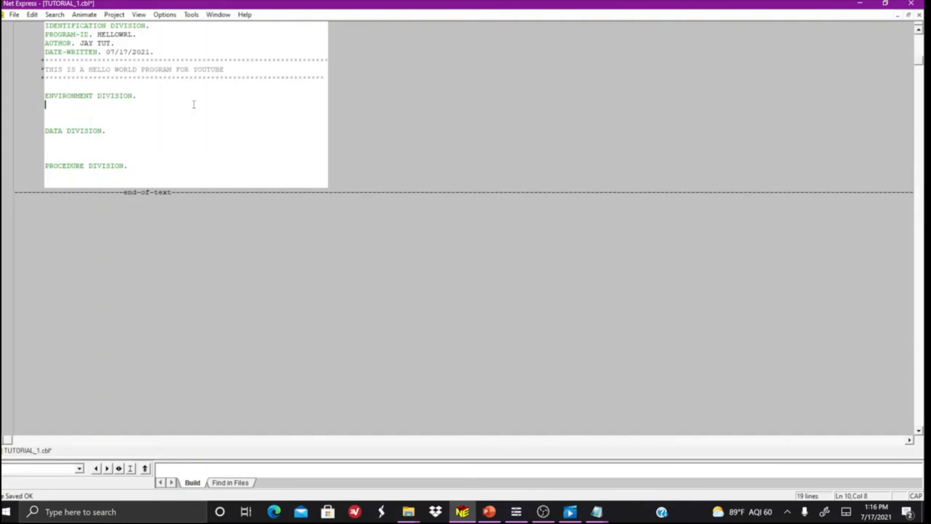
type("INPUT")
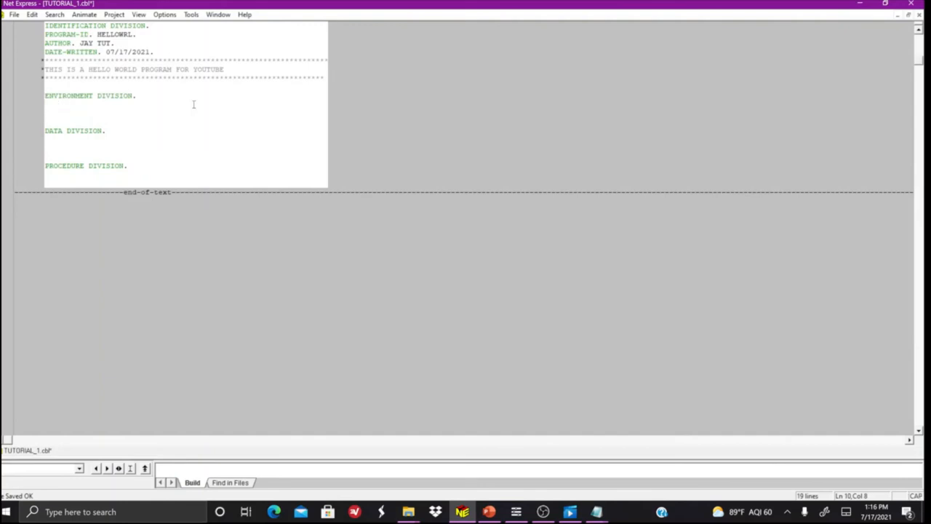
type("INPUT-O")
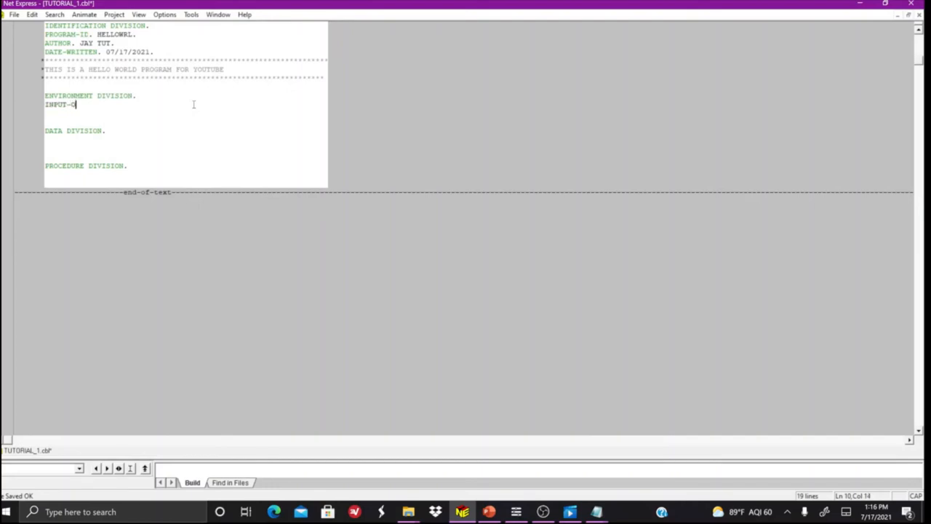
type("UTPUT S")
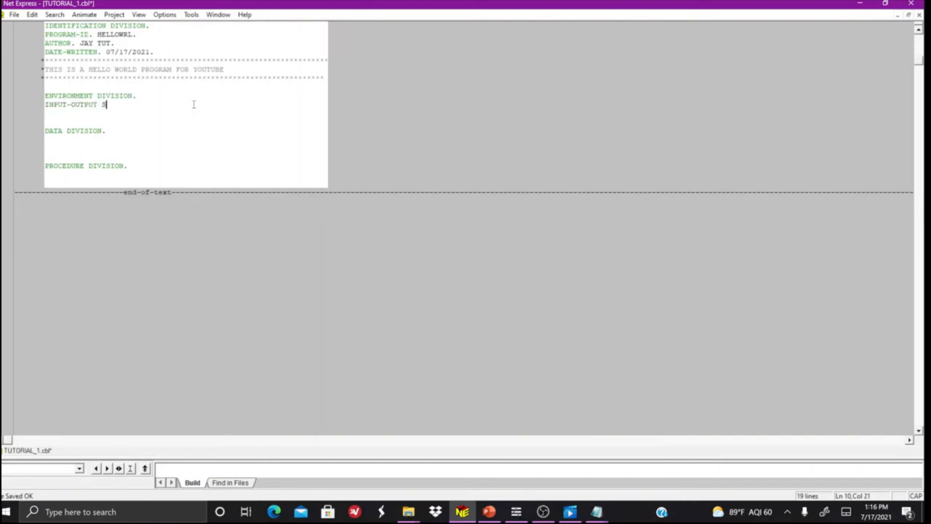
type("ECTION.")
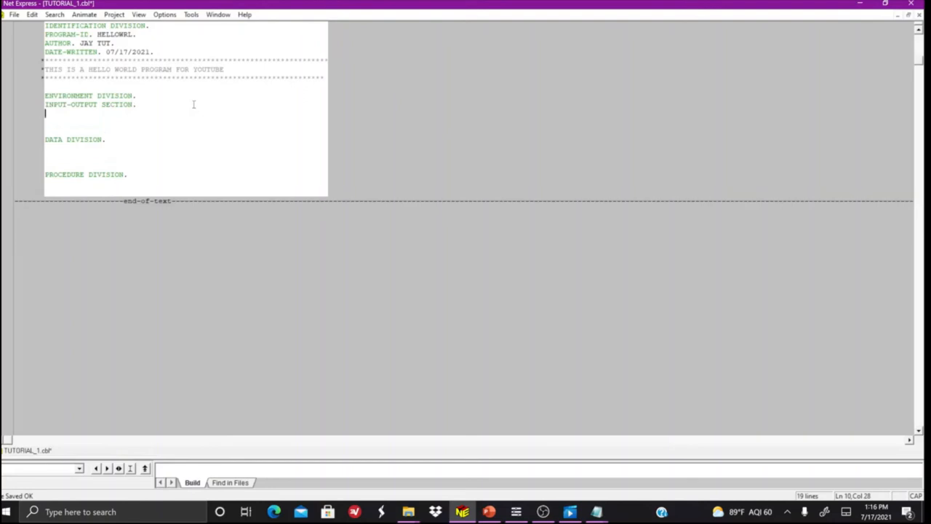
Step: Add the FILE-CONTROL. line and move below DATA DIVISION to continue
type("FILE-")
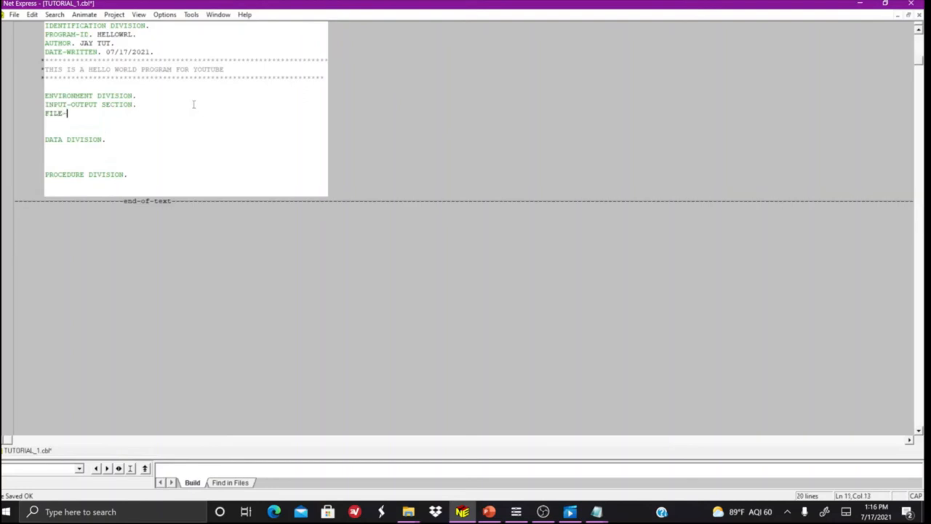
type("CONTRO")
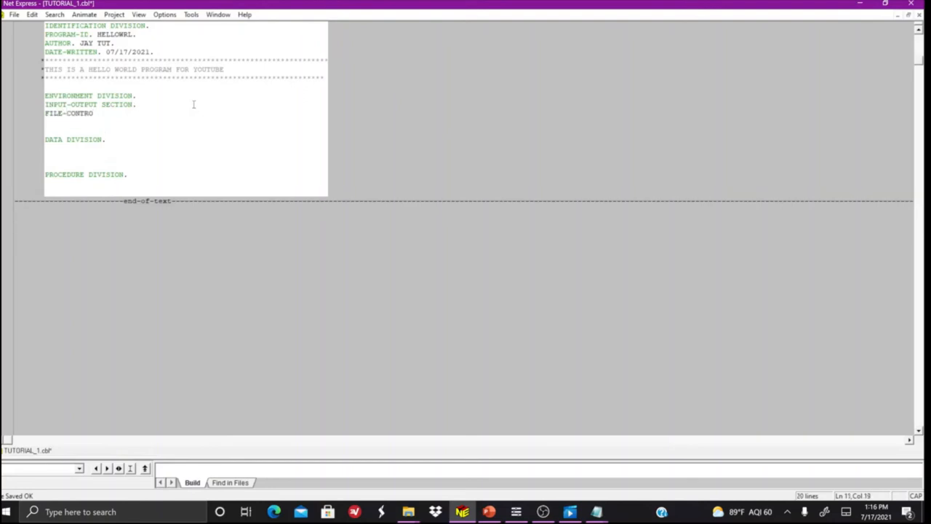
type("L.")
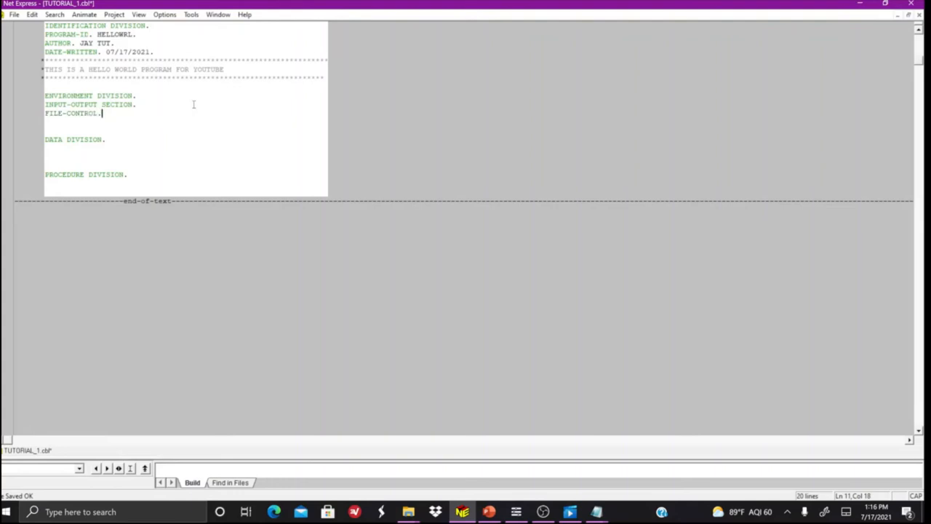
left_click(108, 140)
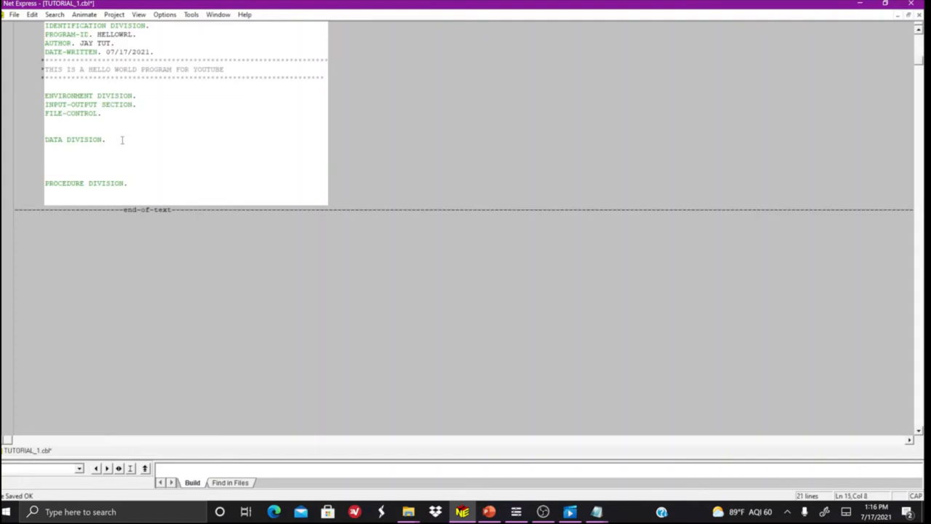
Step: Add FILE SECTION. and WORKING-STORAGE. lines beneath DATA DIVISION in TUTORIAL_1
type("FILE")
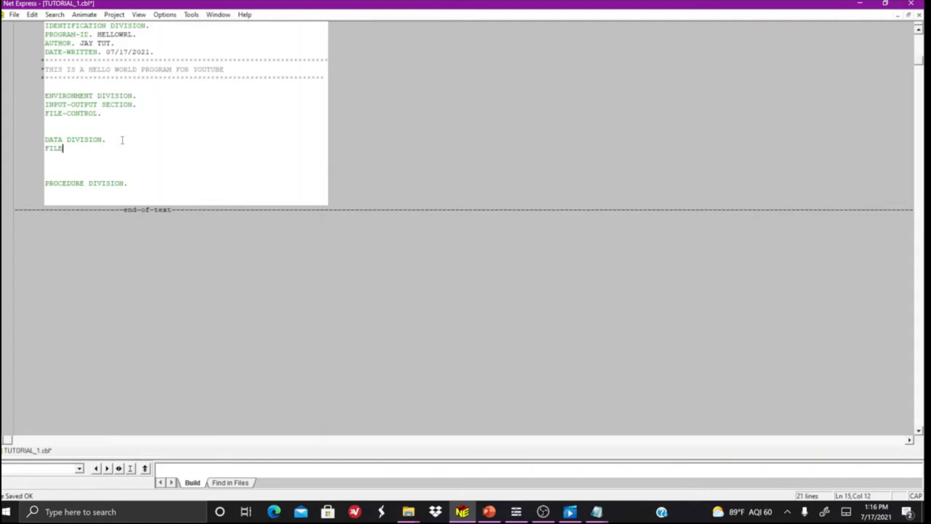
type("SECT")
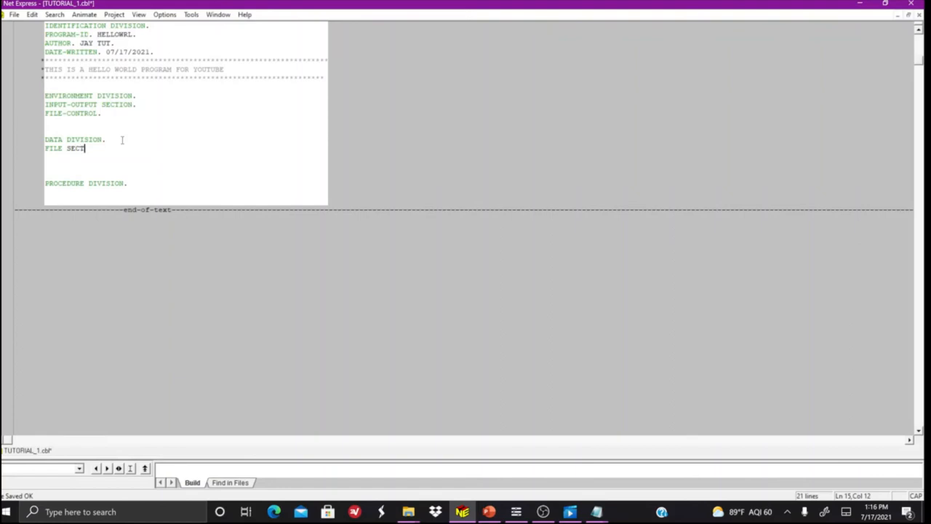
type("ION.")
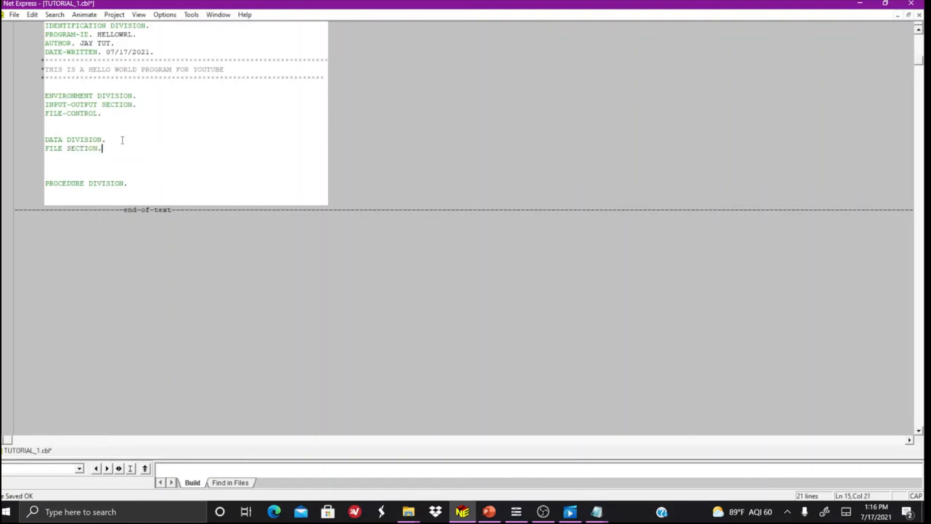
key("Enter")
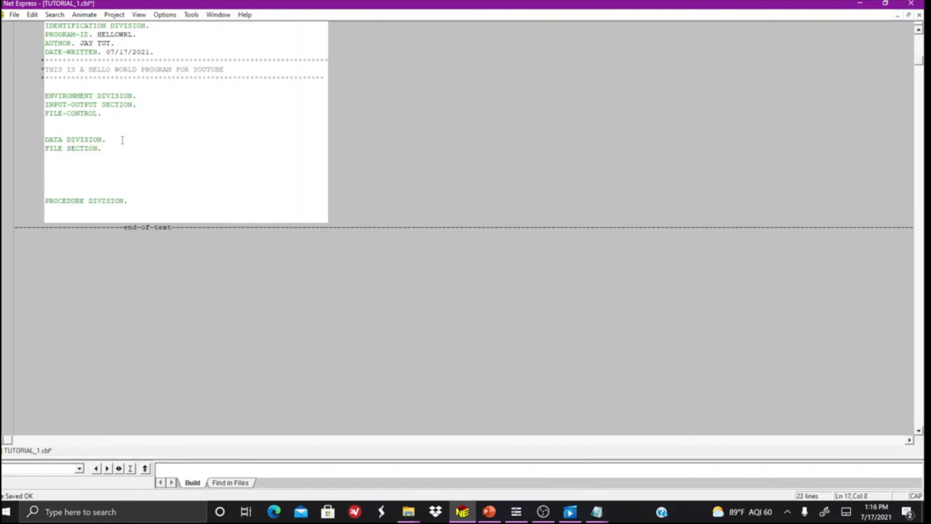
type("WORKING-")
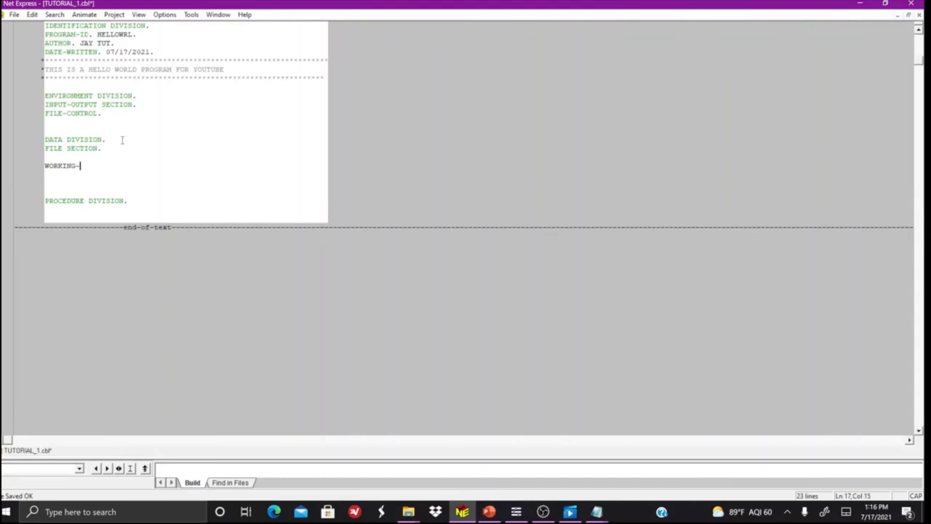
type("STORAGE")
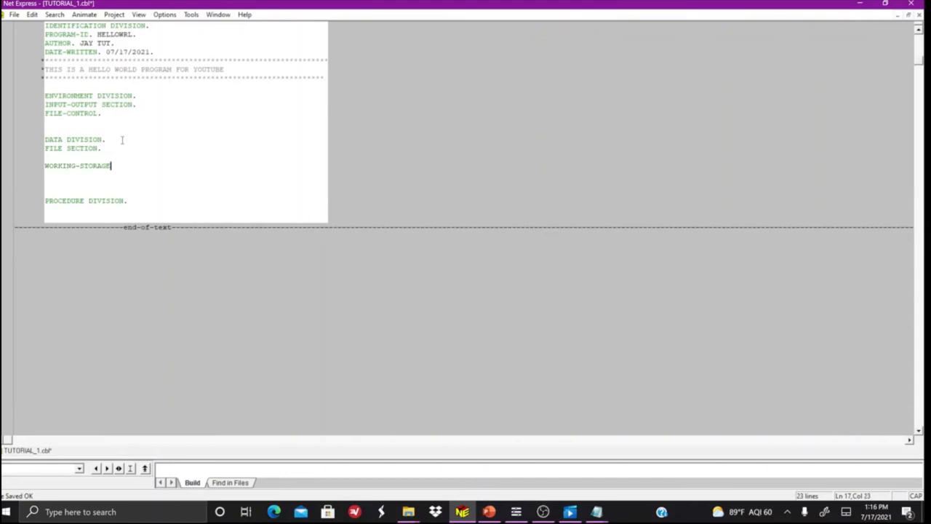
type(".")
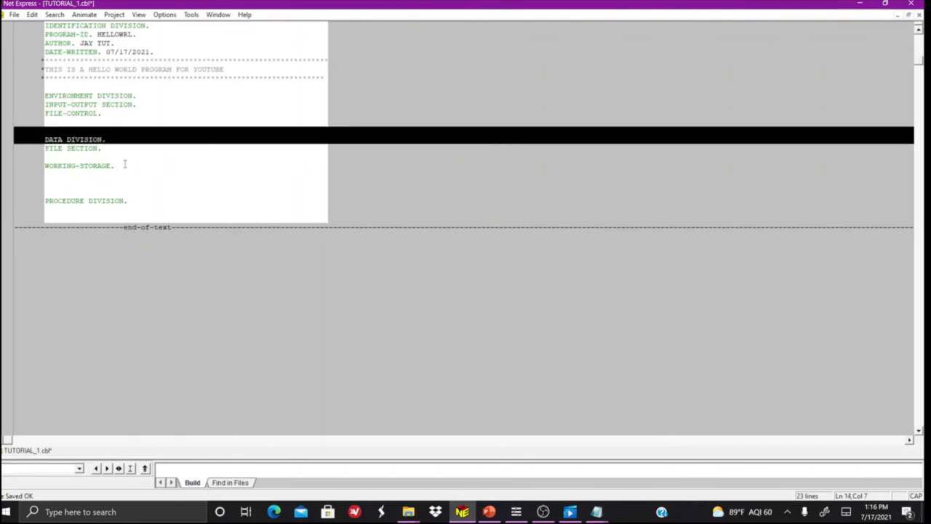
left_click(168, 200)
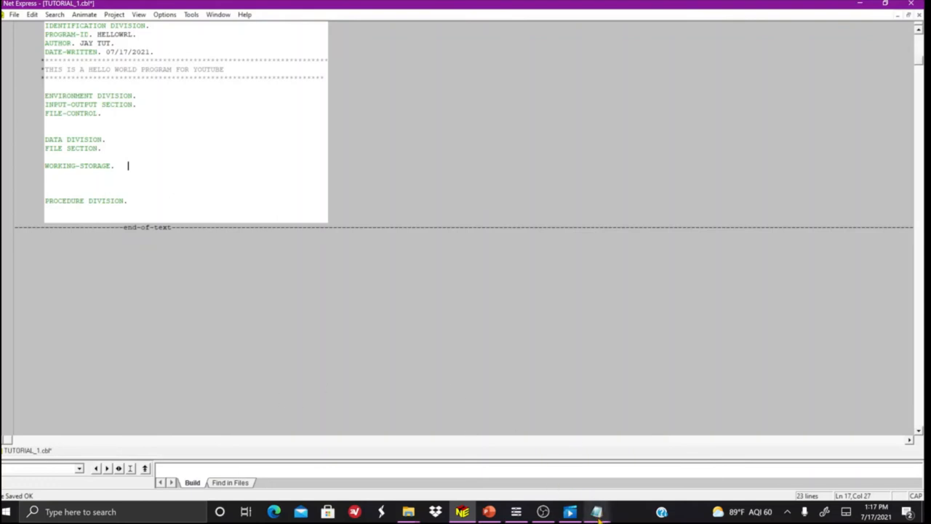
Step: Declare int v = 10; inside main() of the C++ example in Notepad, then return to the COBOL source
left_click(596, 512)
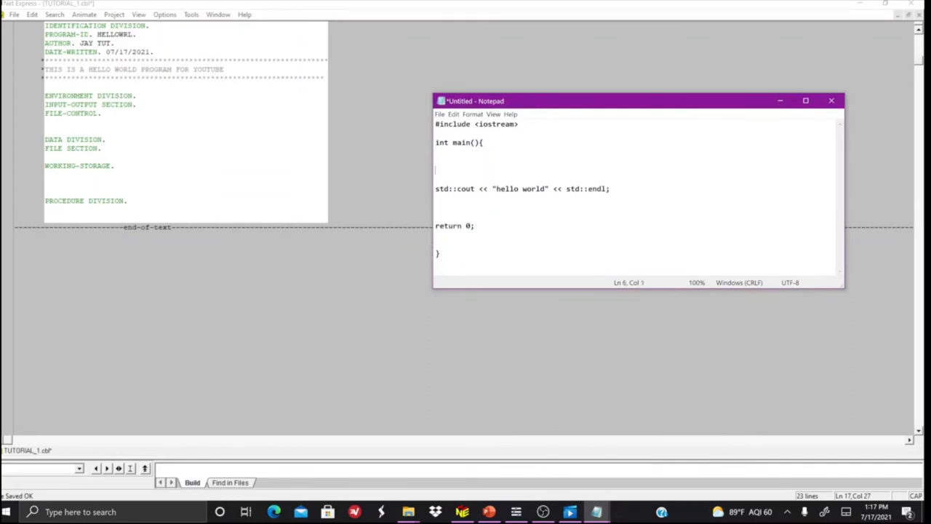
type("int v")
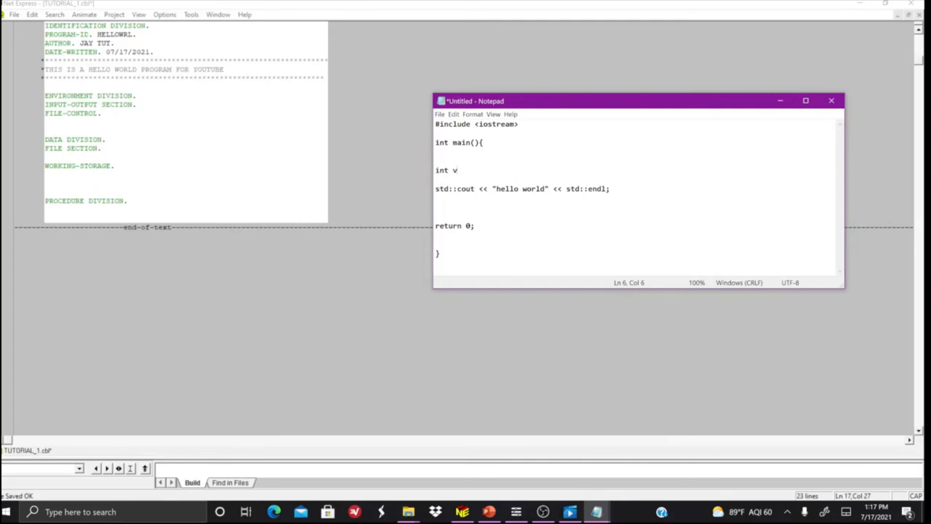
type("=")
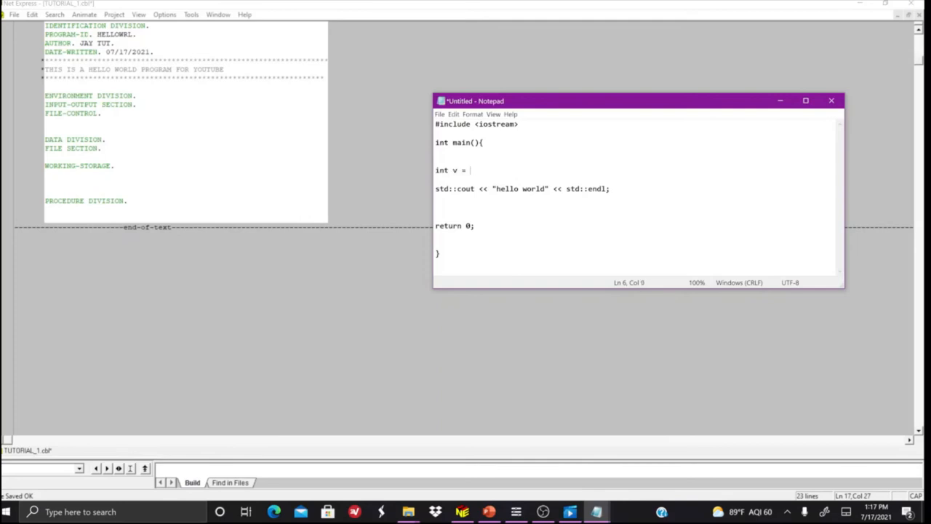
type("10;")
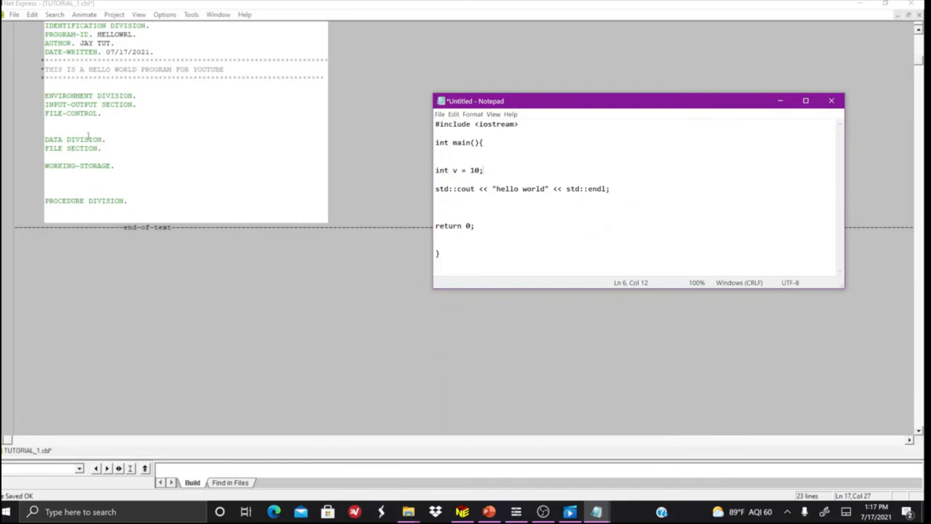
left_click(117, 166)
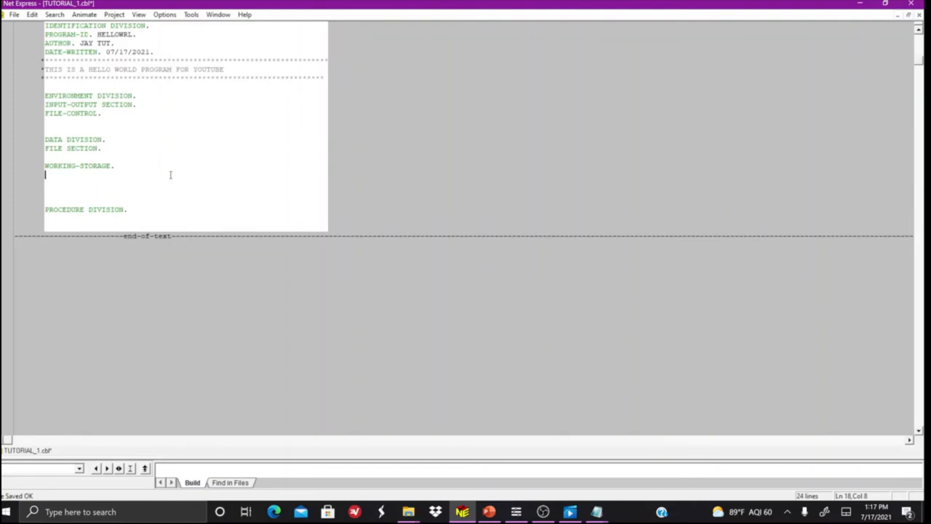
Step: Complete WORKING-STORAGE SECTION. and add a 100-MAIN paragraph under PROCEDURE DIVISION
type("se")
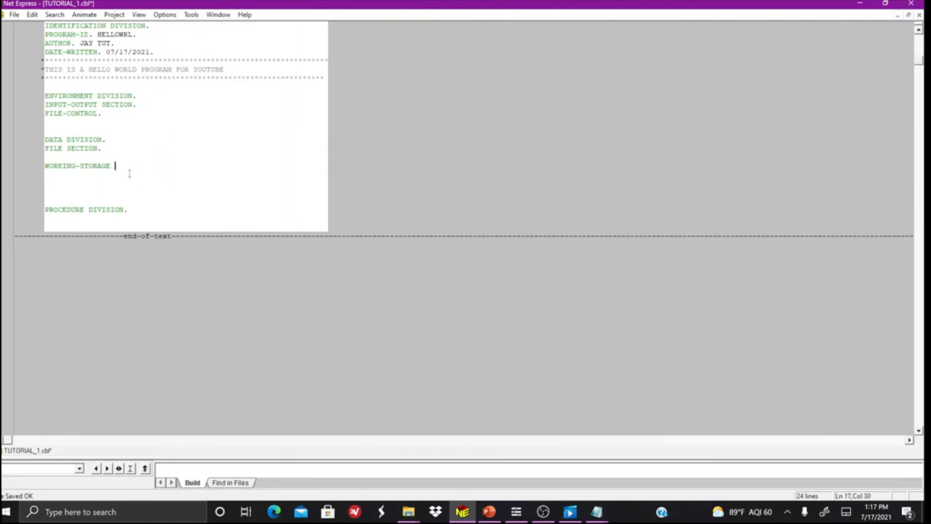
type("SECTION.")
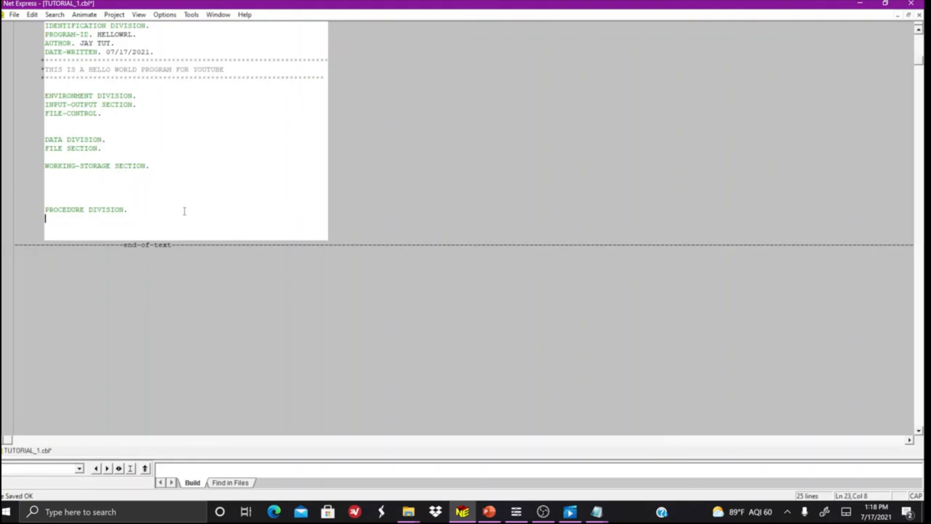
type("100-MAIN.")
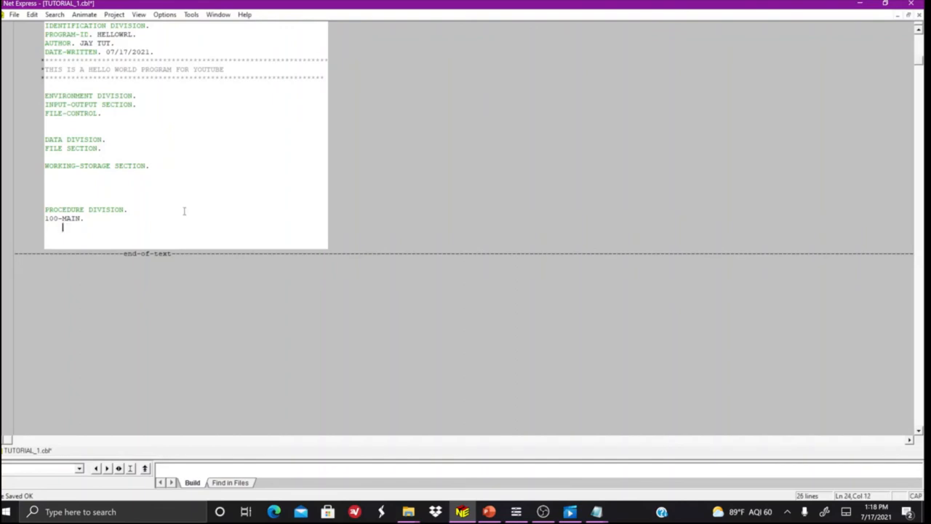
Step: Write DISPLAY 'HELLO WORLD' and STOP RUN. under 100-MAIN and save TUTORIAL_1
type("DISP")
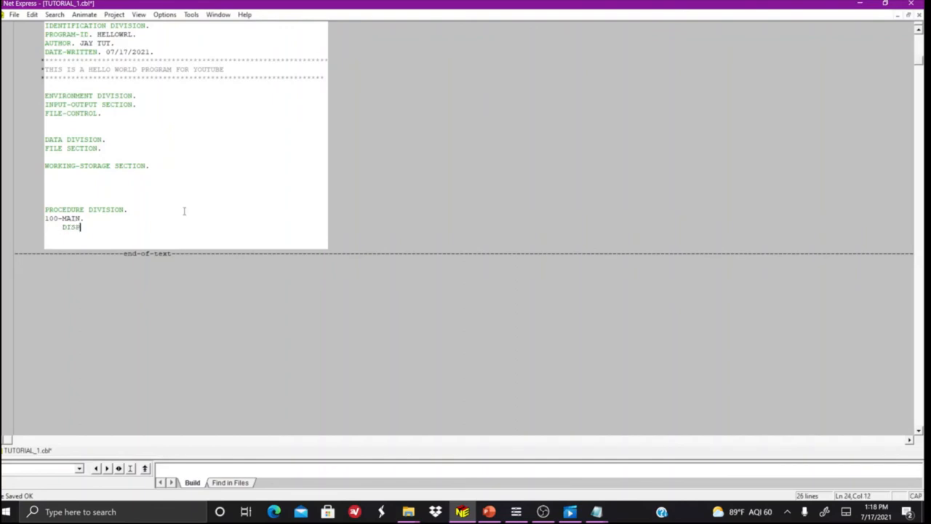
type("LAY 'H")
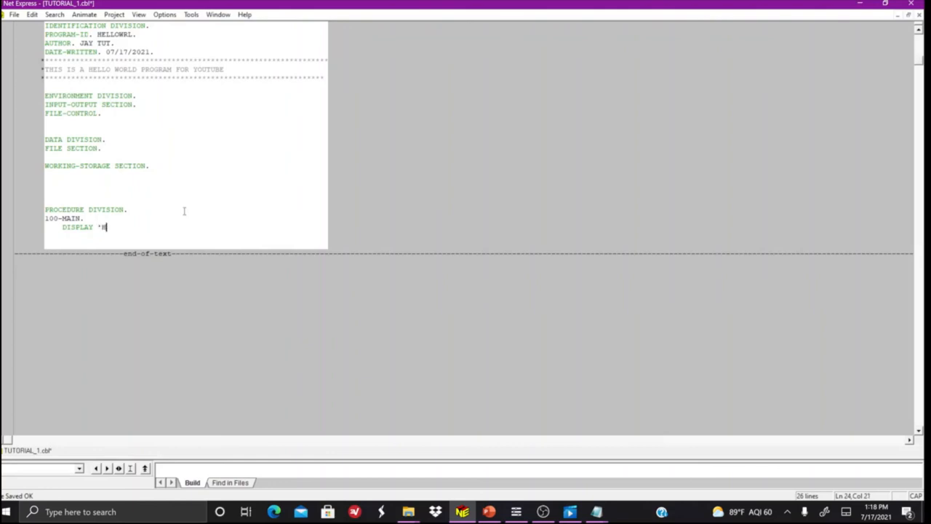
type("ELLO WORLD")
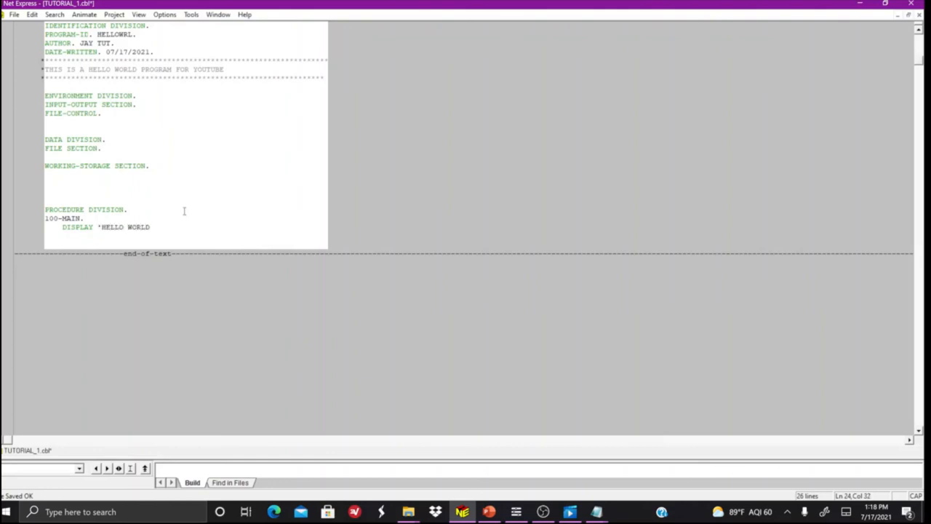
type("'")
type("S")
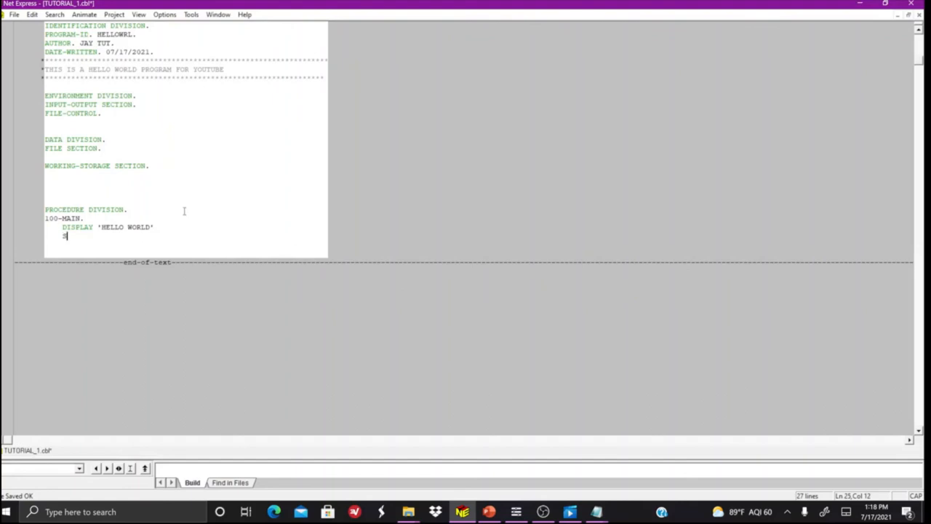
type("TOP RUN")
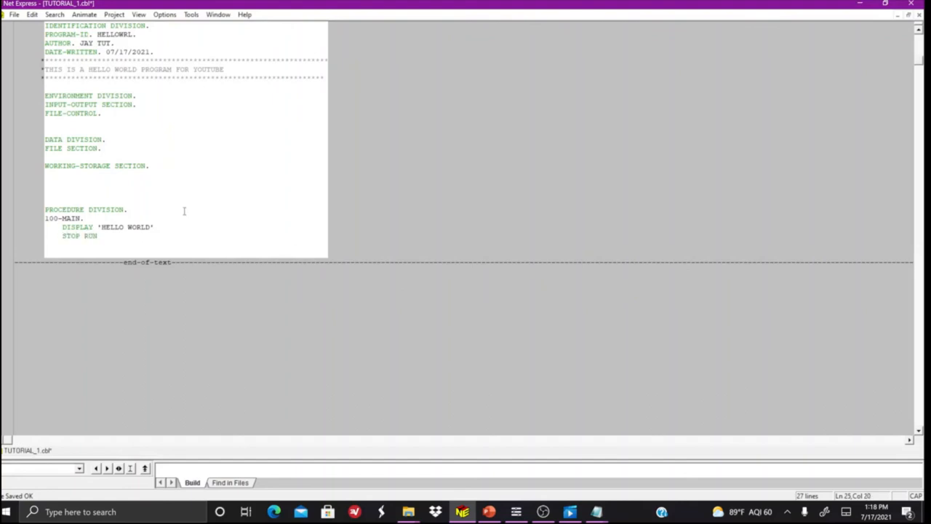
type(".")
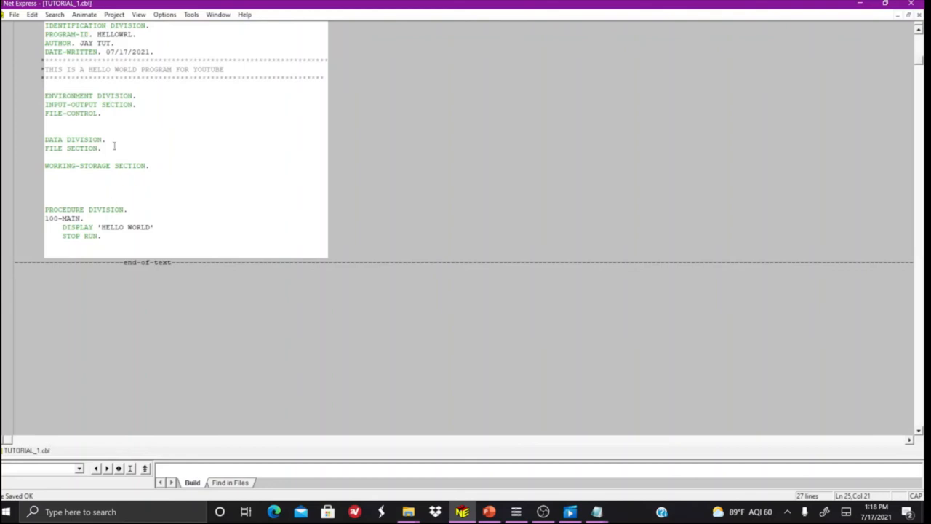
left_click(192, 483)
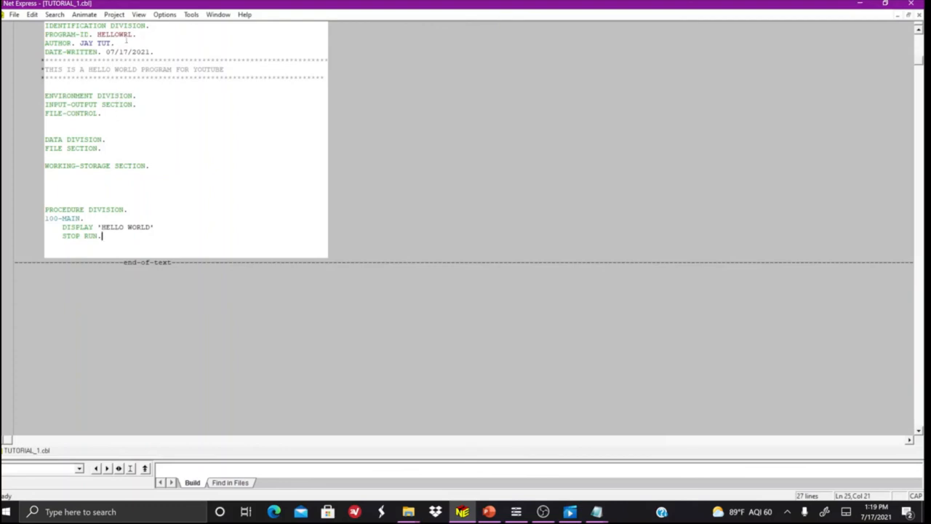
Step: Start animating TUTORIAL_1 via Animate > Start Animating so HELLO WORLD appears in the output
left_click(84, 15)
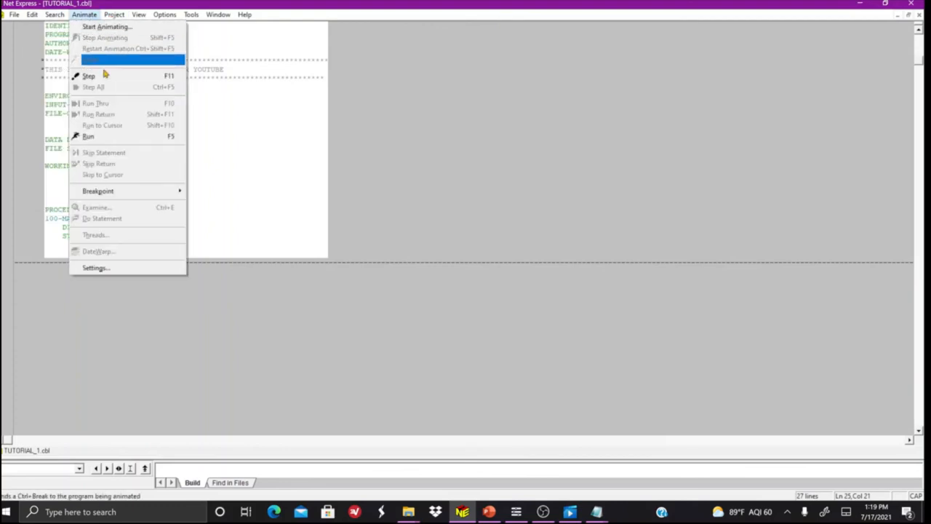
left_click(107, 27)
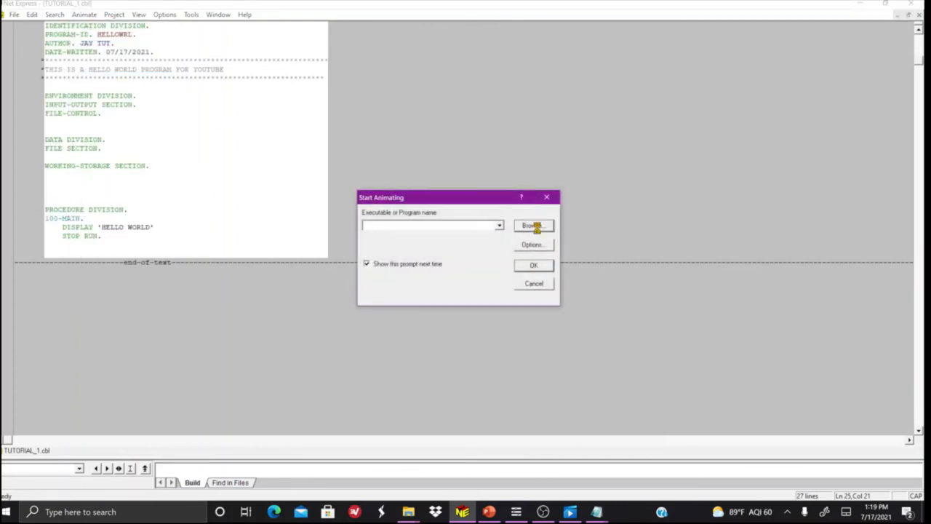
left_click(533, 224)
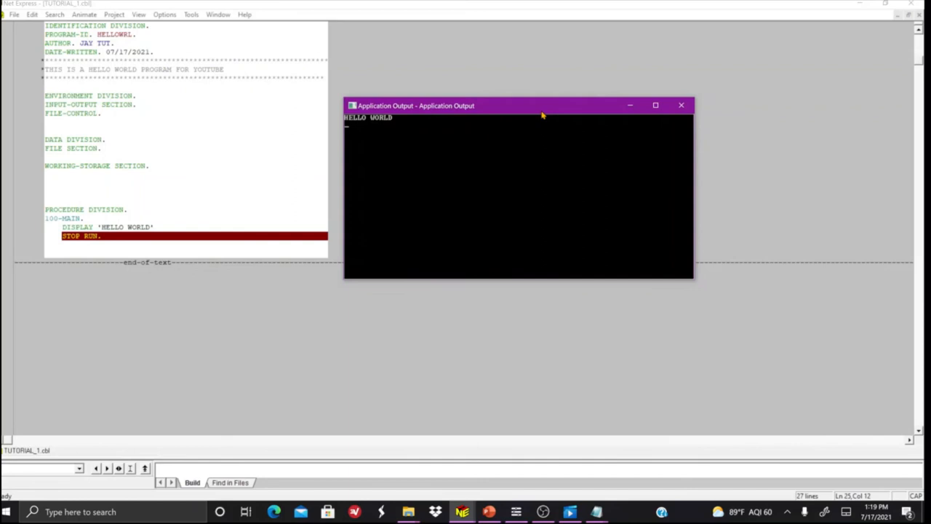
mouse_move(556, 443)
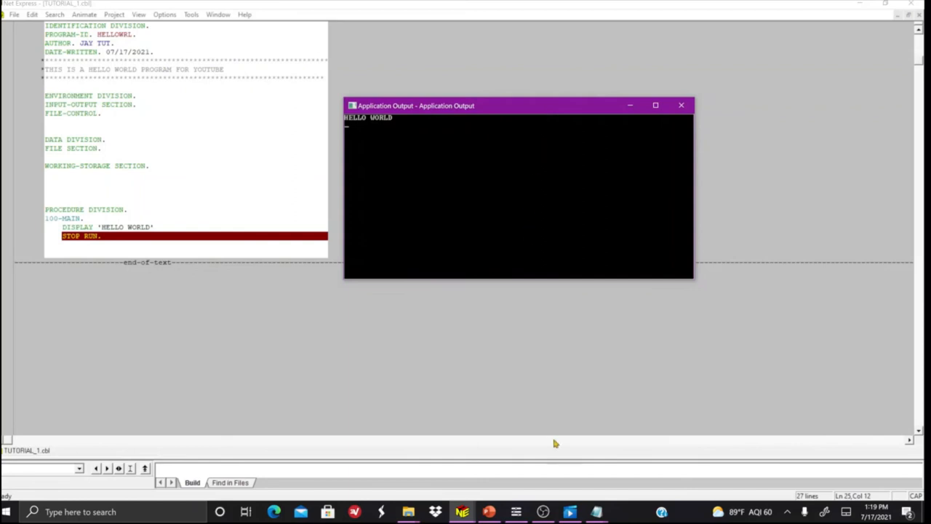